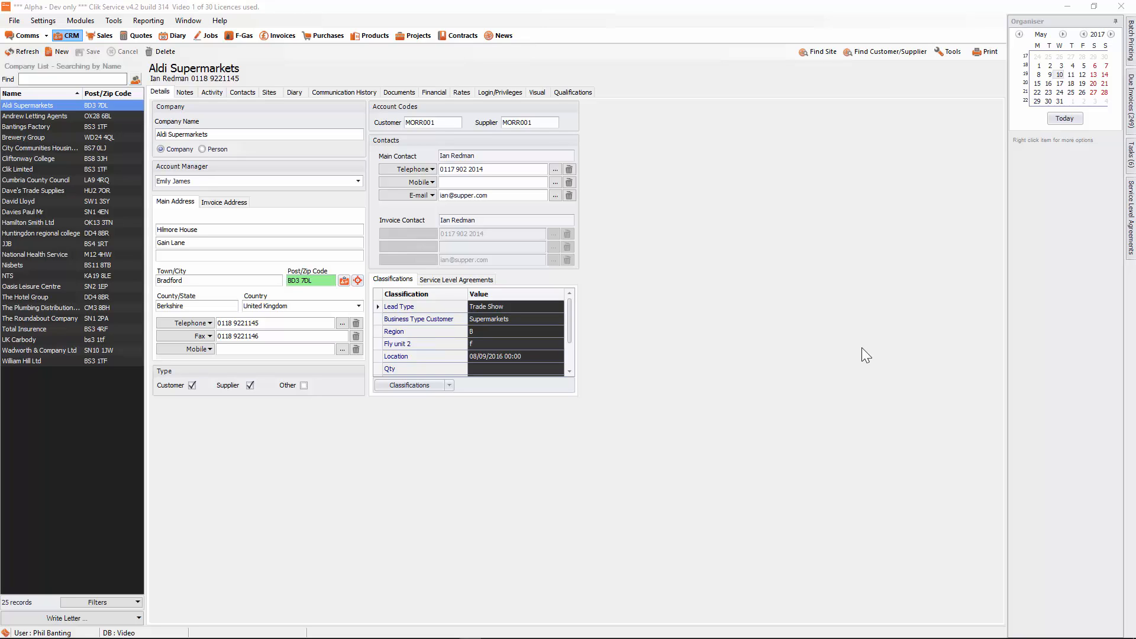
pyautogui.moveTo(29, 110)
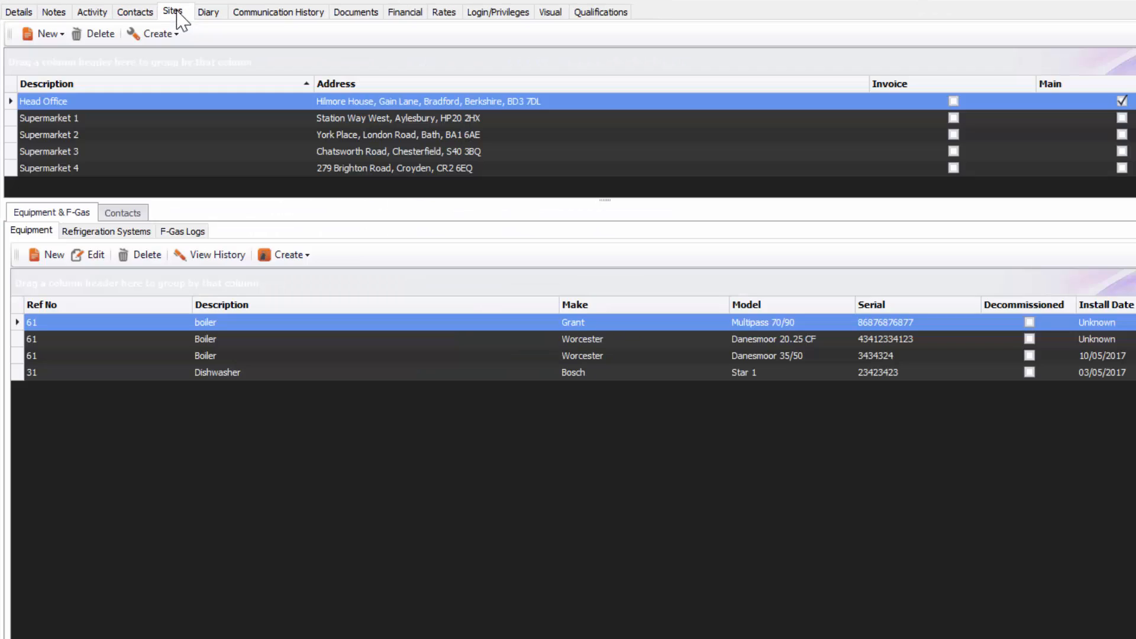
pyautogui.moveTo(77, 182)
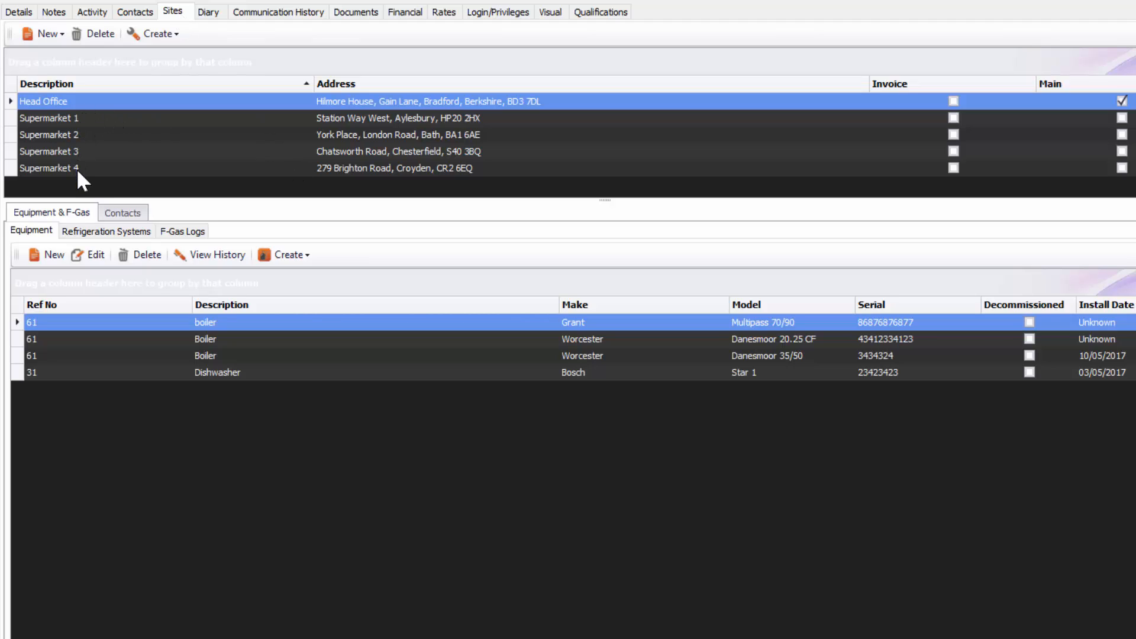
pyautogui.moveTo(147, 331)
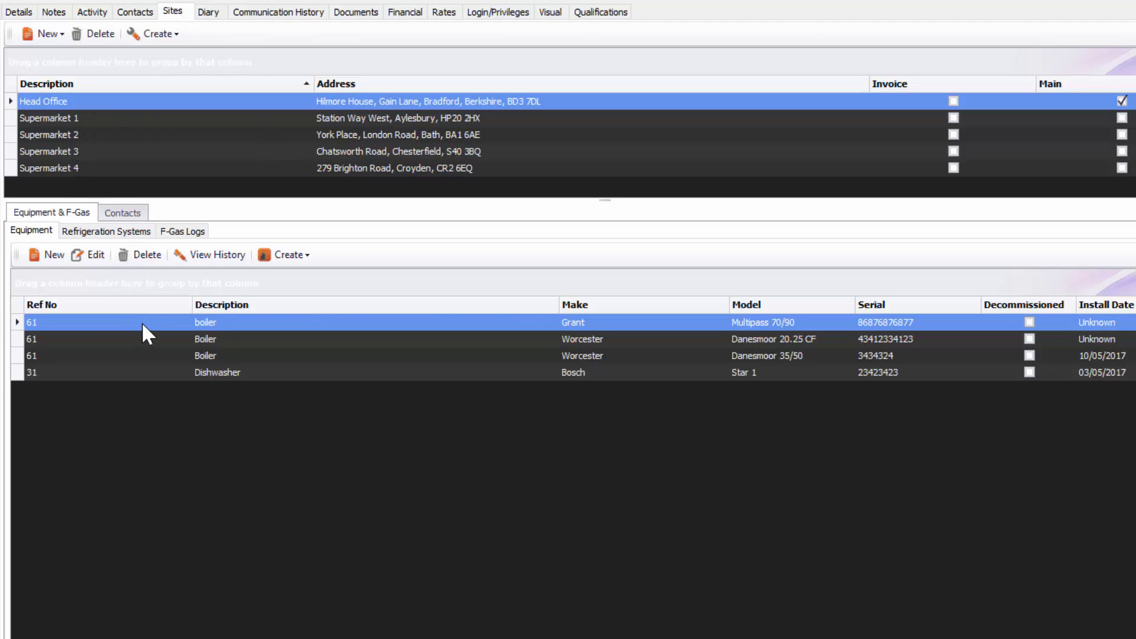
pyautogui.moveTo(77, 108)
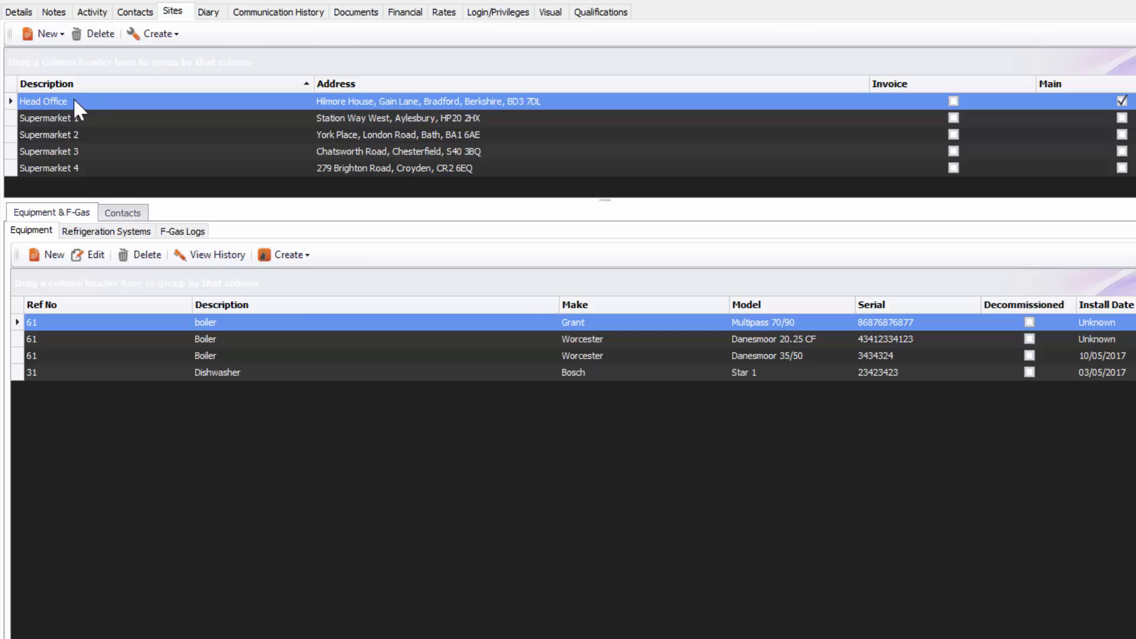
pyautogui.moveTo(90, 135)
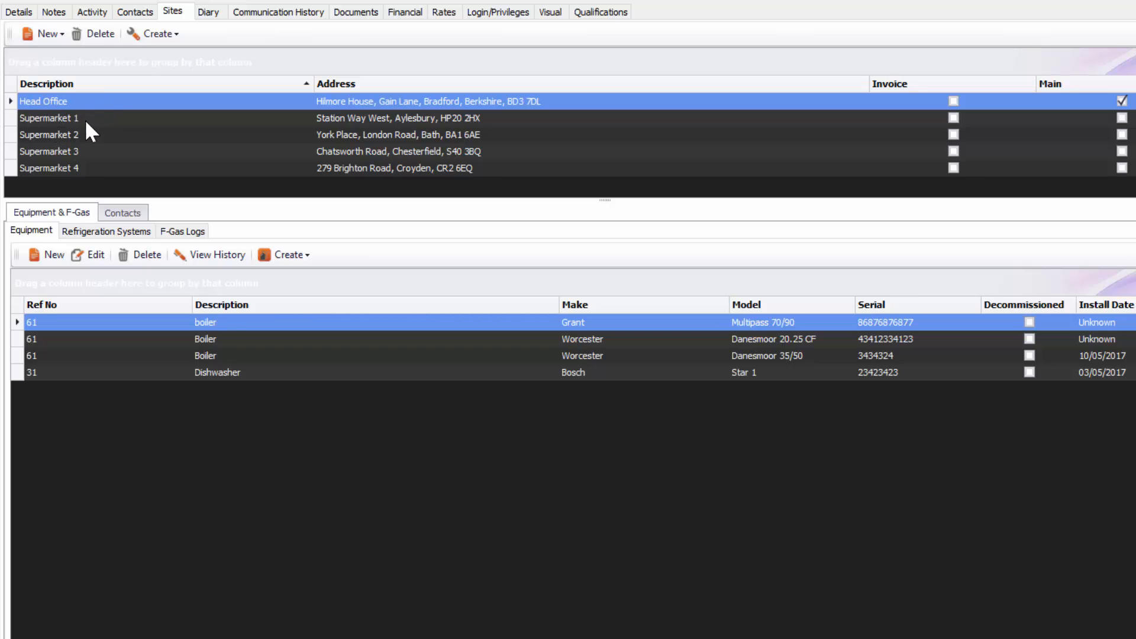
pyautogui.click(49, 118)
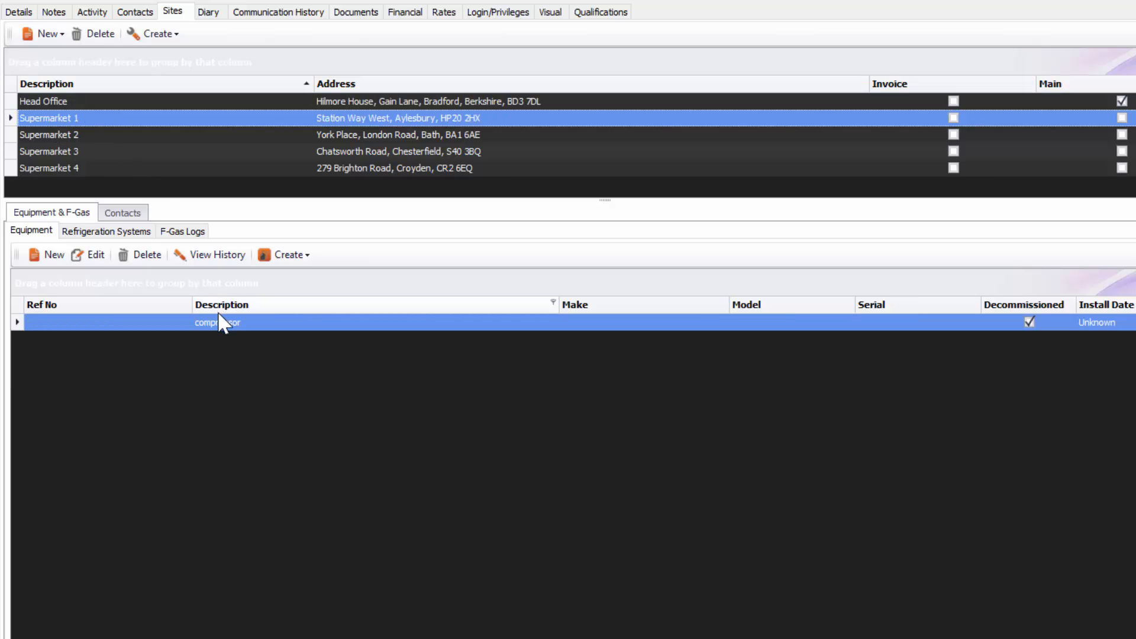
pyautogui.click(51, 152)
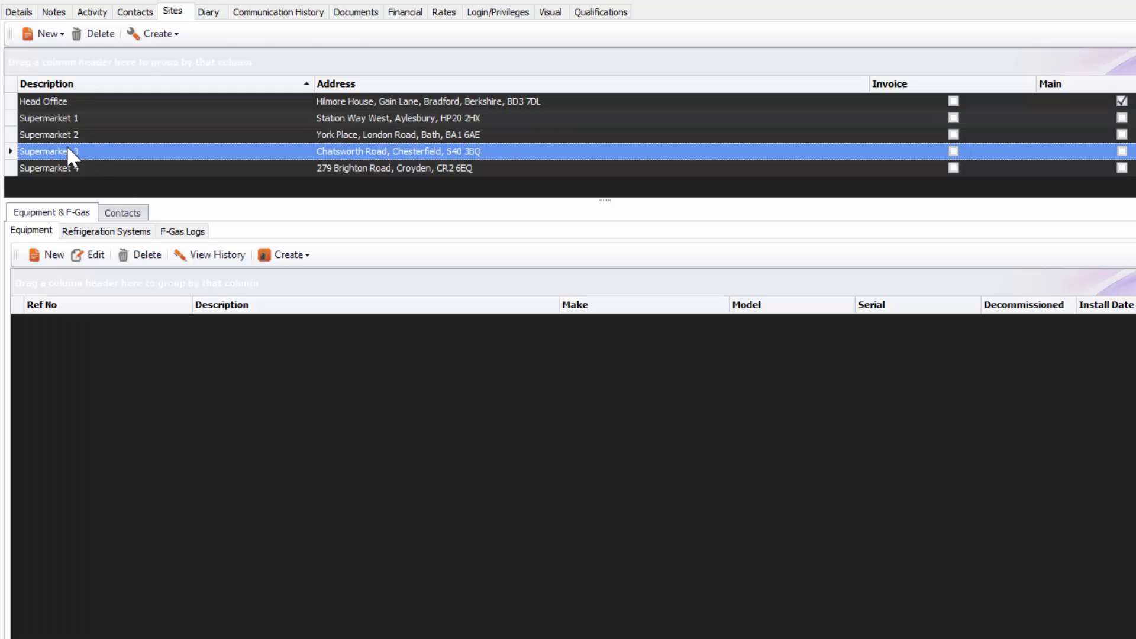
pyautogui.click(50, 169)
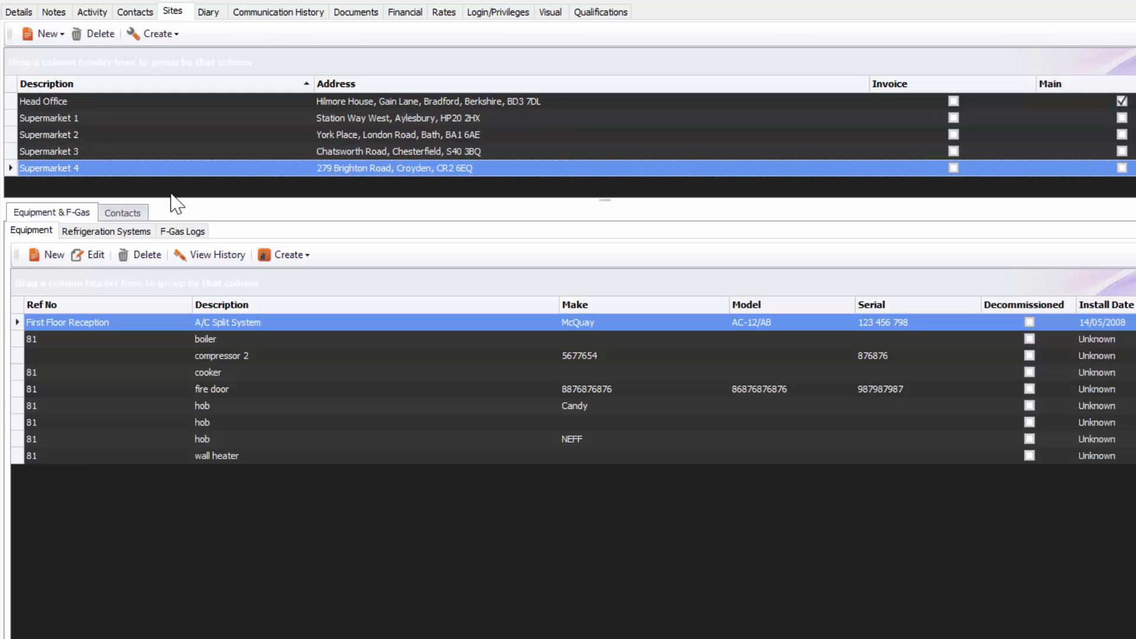
pyautogui.click(43, 101)
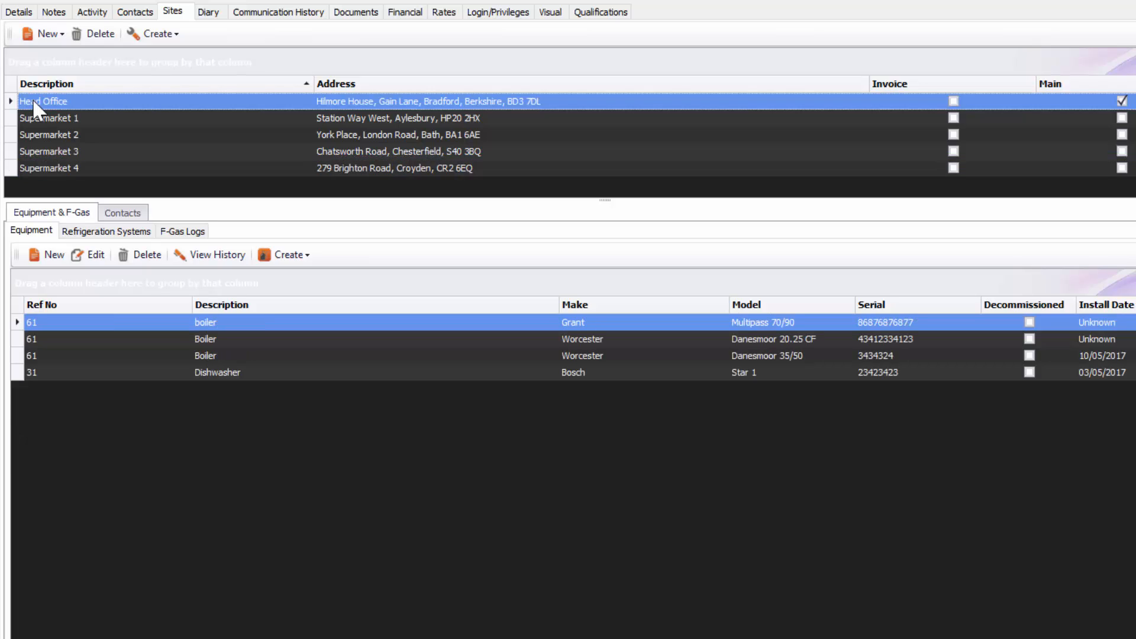
pyautogui.moveTo(88, 382)
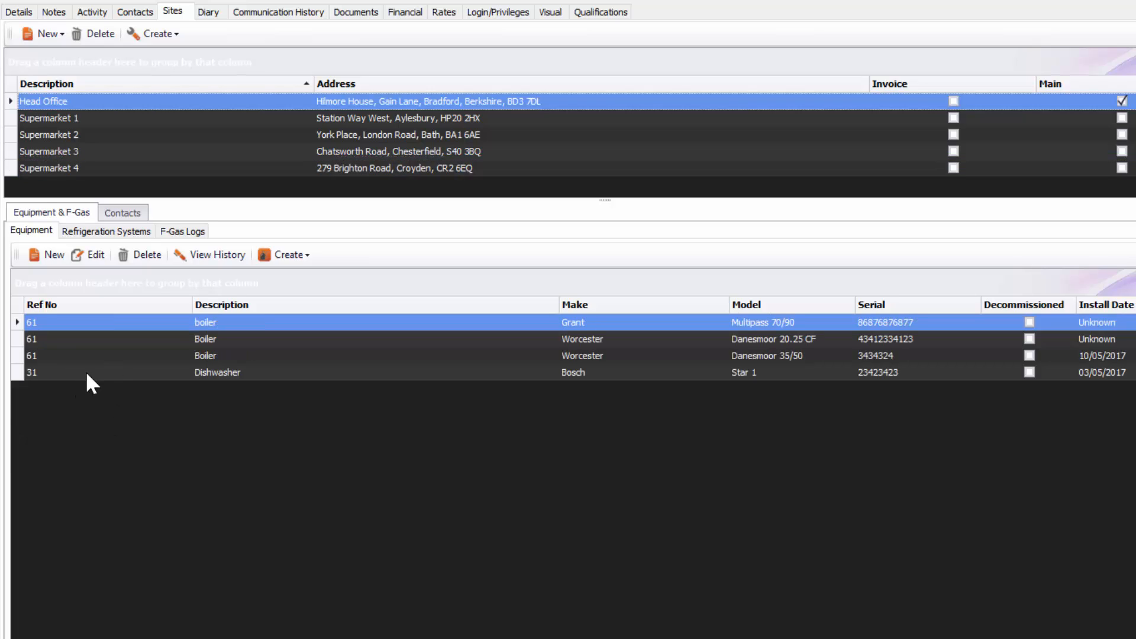
pyautogui.moveTo(159, 262)
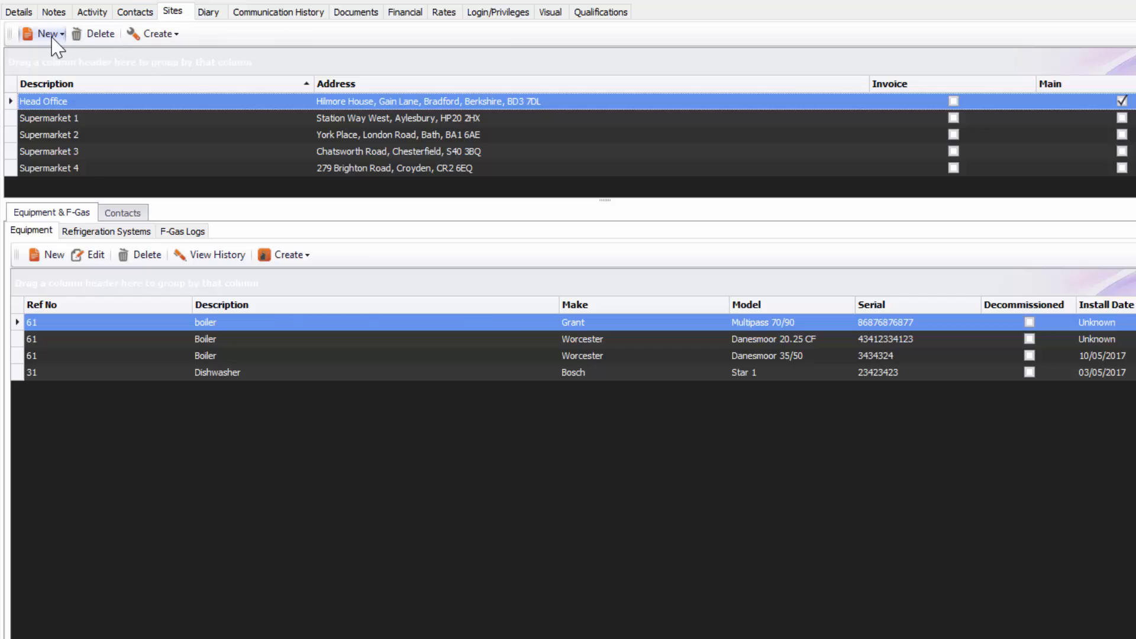
# Create the Aldi site Supermarket 5 at The Lane, Swindon, SN1 4EN, and save it.
pyautogui.click(39, 33)
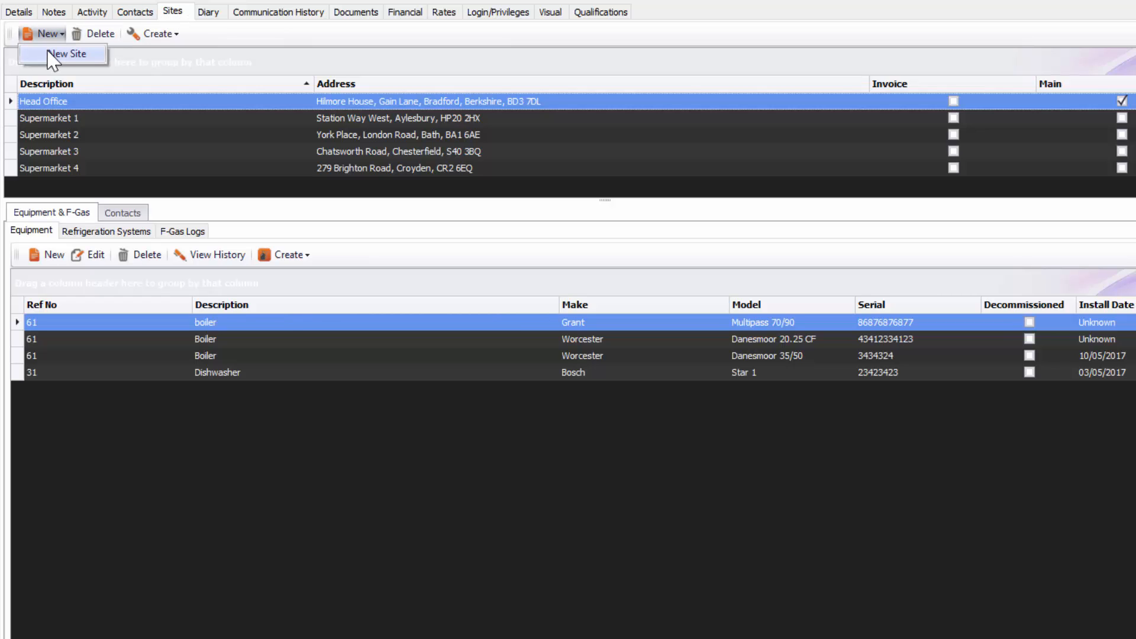
pyautogui.click(66, 53)
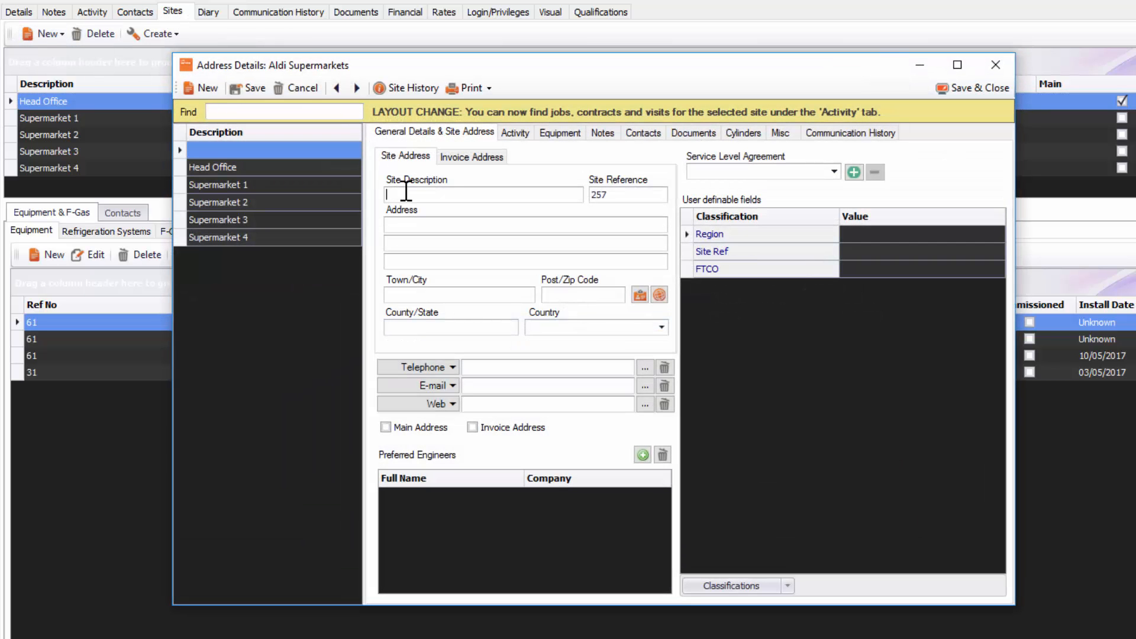
pyautogui.write('SN1 4EN')
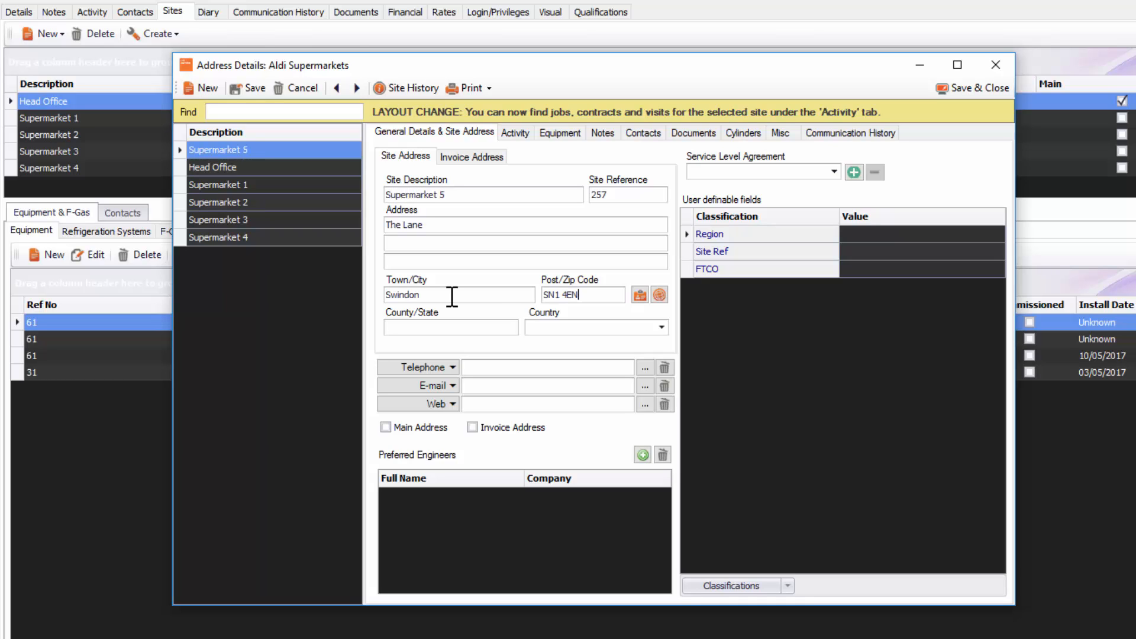
pyautogui.moveTo(350, 151)
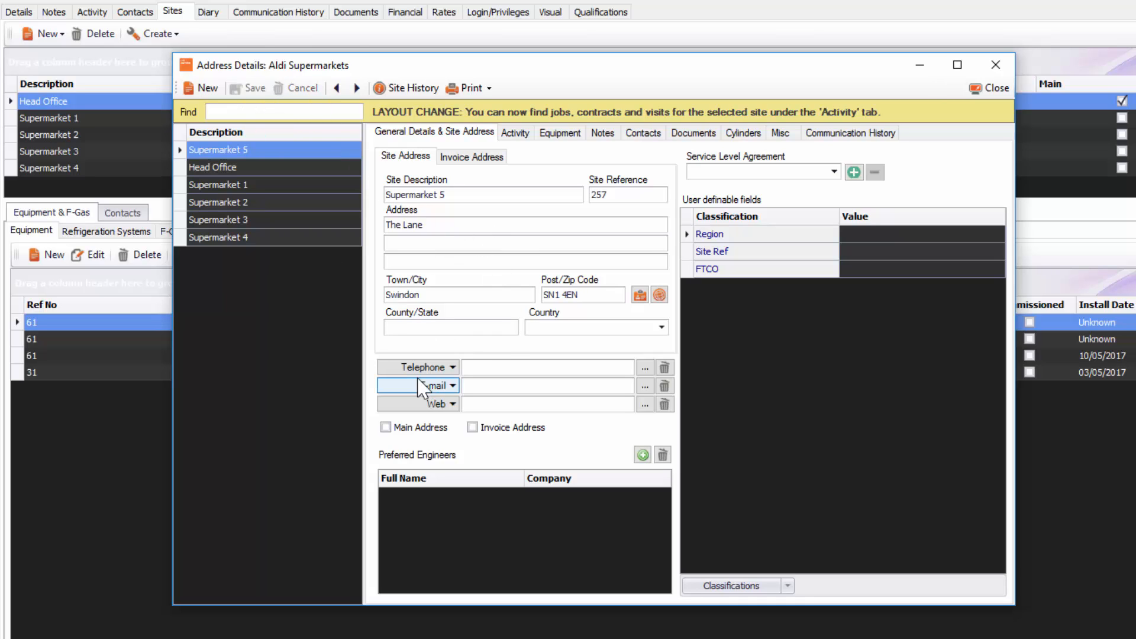
pyautogui.click(581, 294)
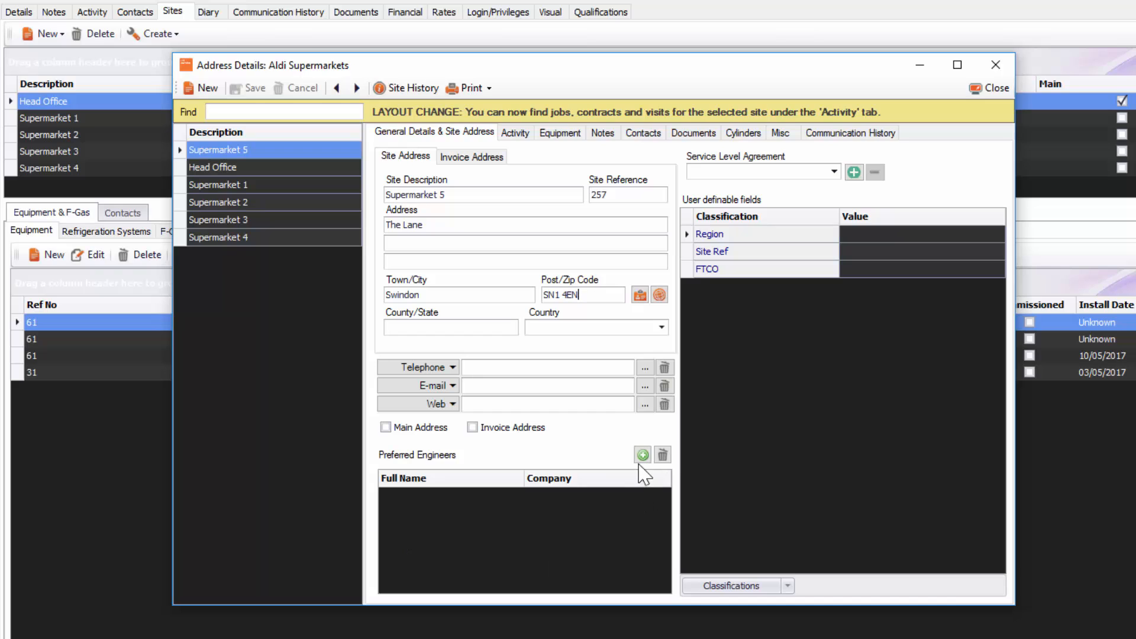
# Set Davy Jones as Supermarket 5's preferred engineer and apply the P1 service level agreement.
pyautogui.click(642, 455)
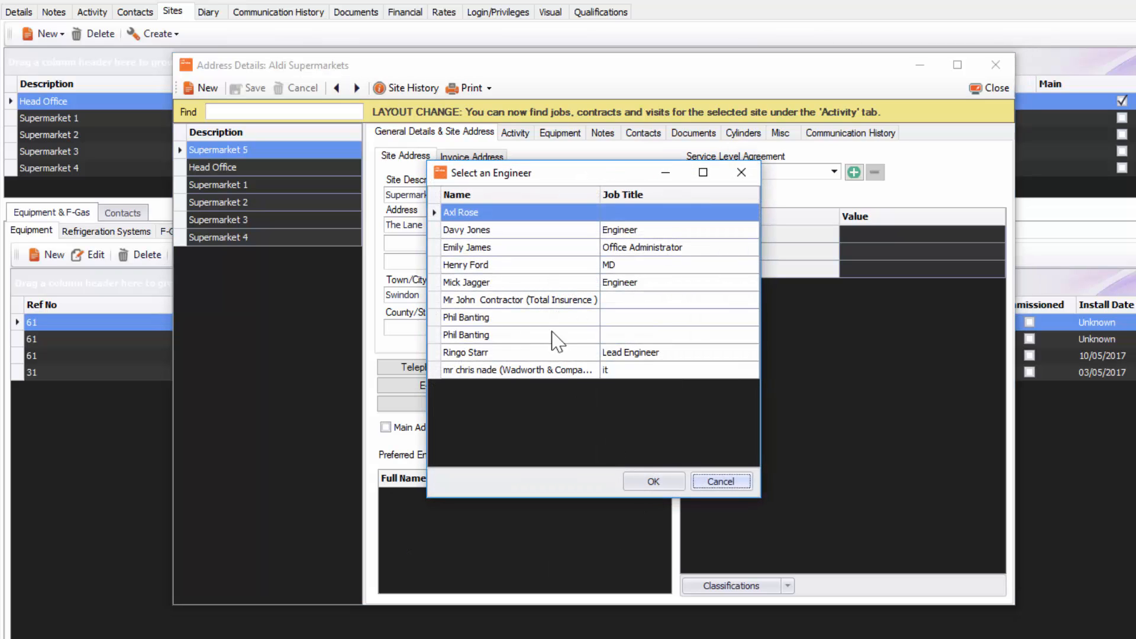
pyautogui.click(491, 229)
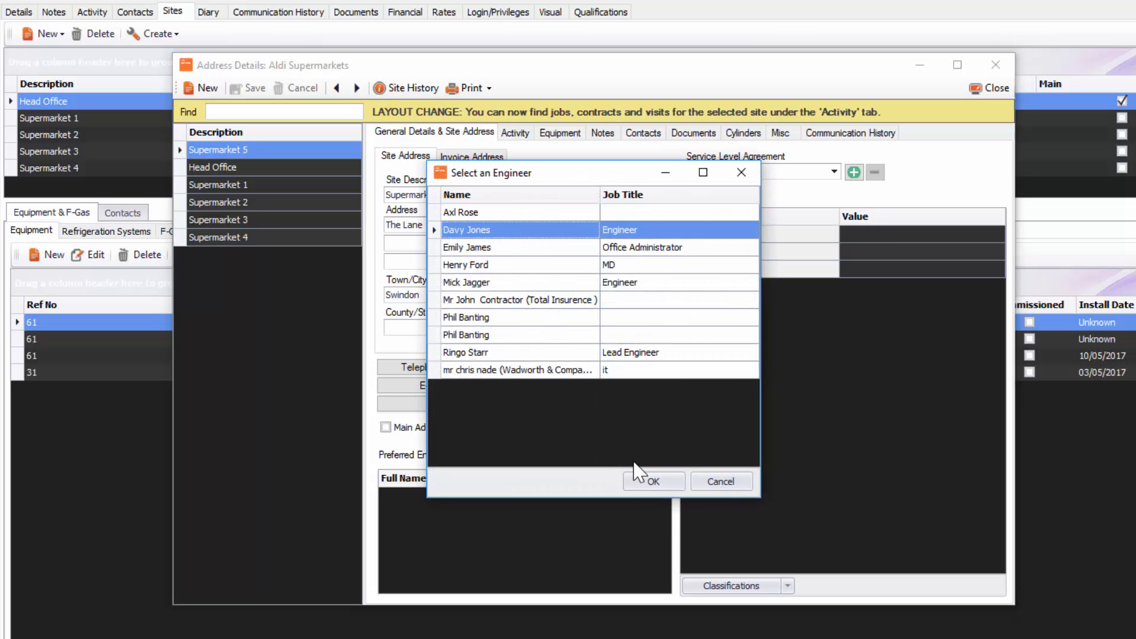
pyautogui.click(656, 481)
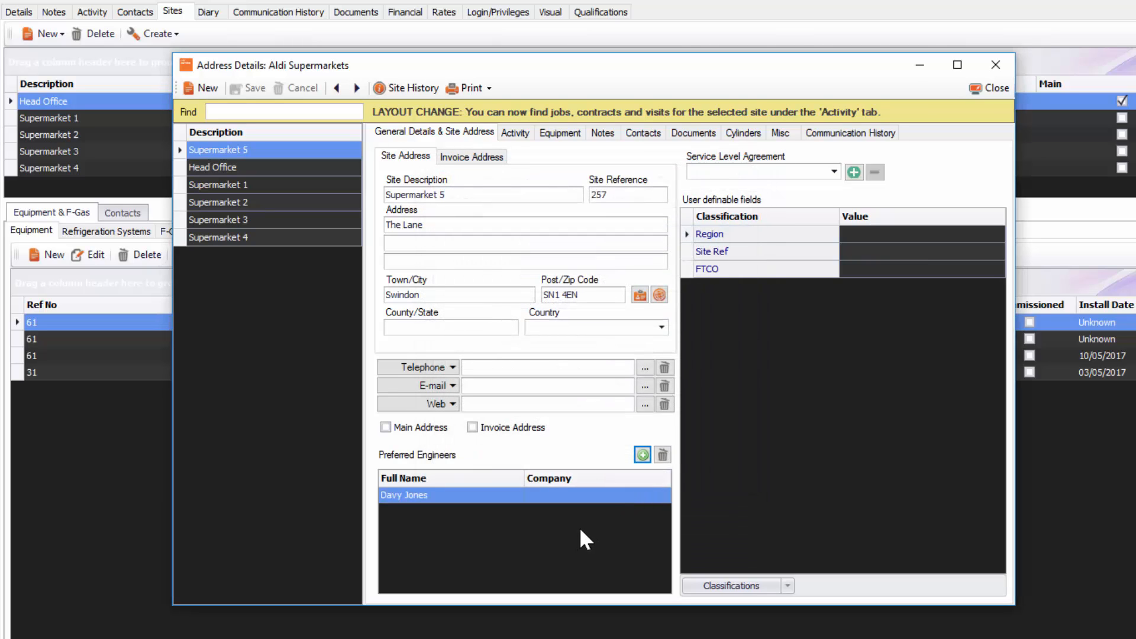
pyautogui.moveTo(852, 217)
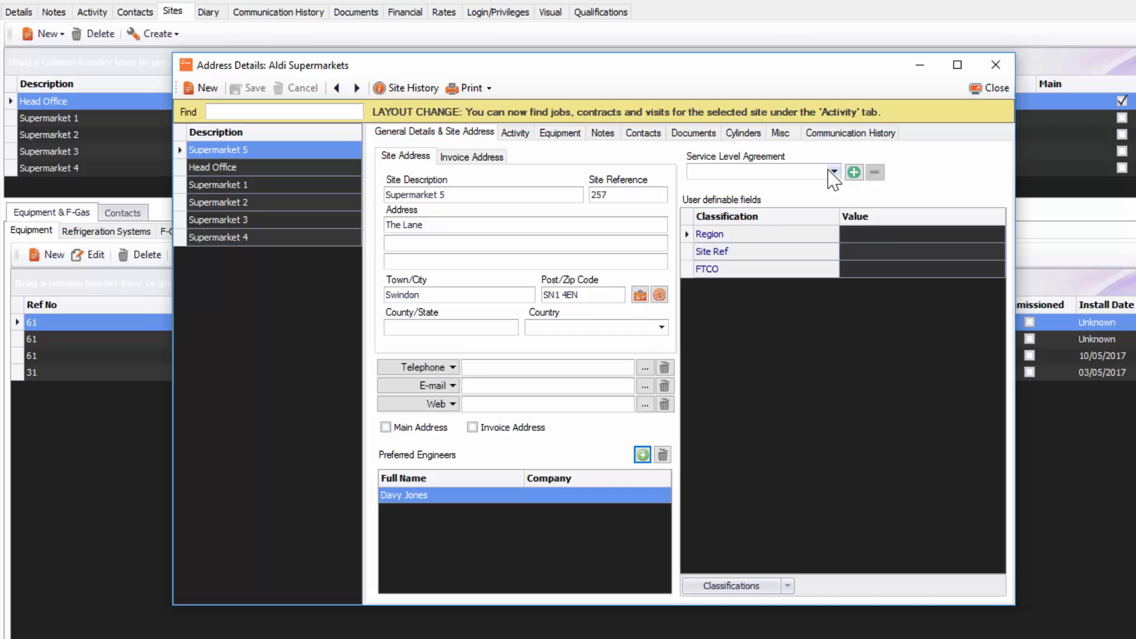
pyautogui.click(834, 172)
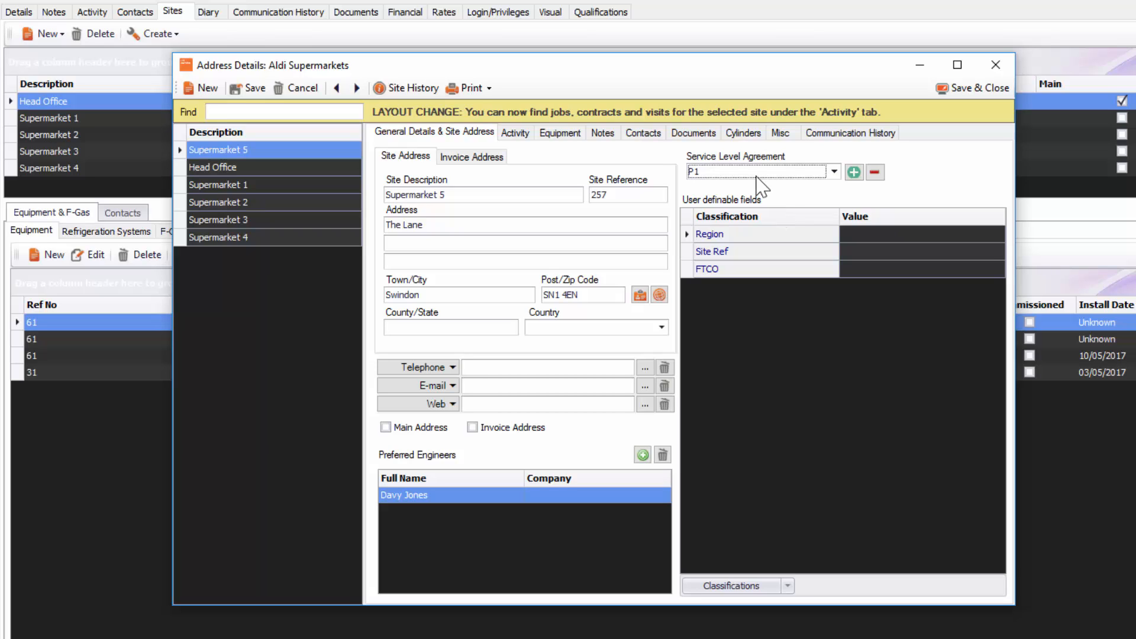
pyautogui.click(516, 132)
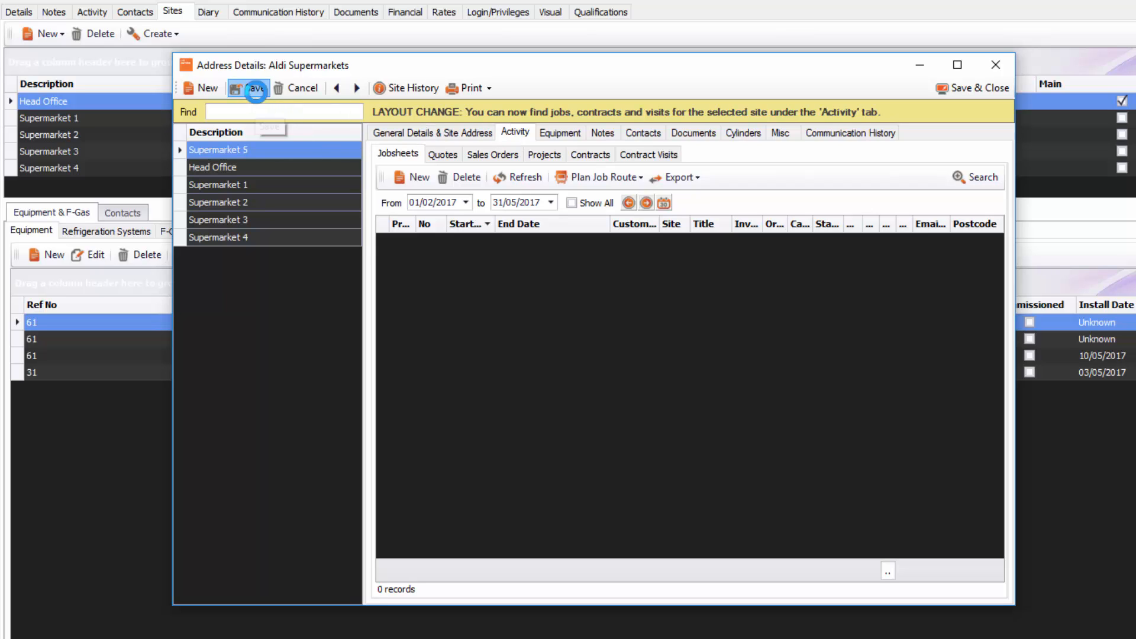
# Save the Supermarket 5 site record and show its still-empty Equipment tab.
pyautogui.click(252, 88)
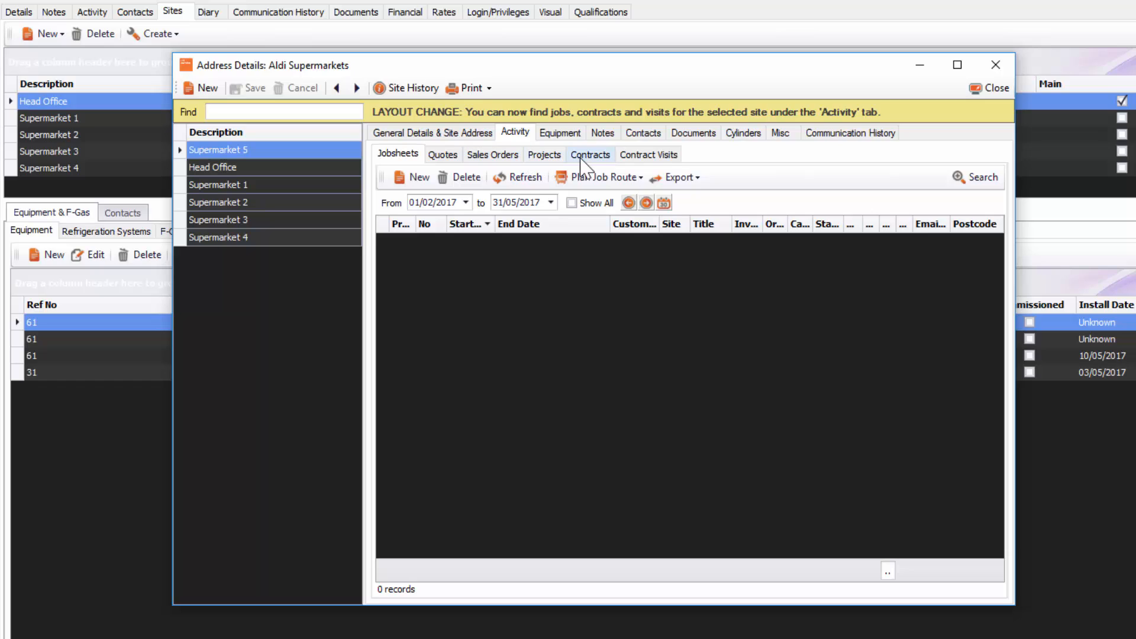
pyautogui.moveTo(537, 139)
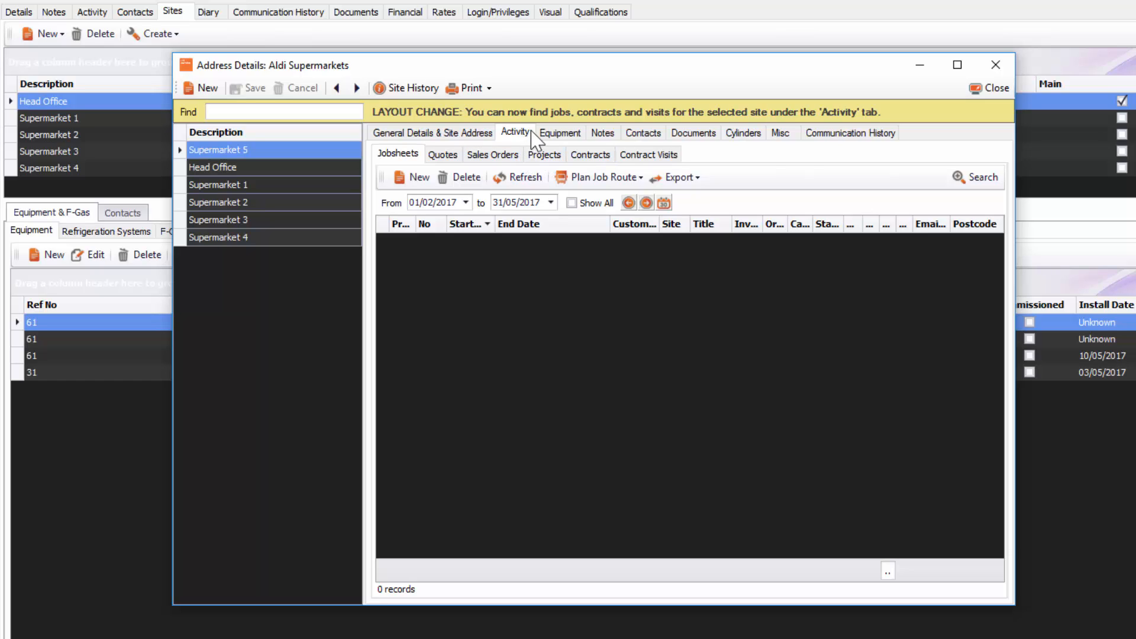
pyautogui.click(559, 132)
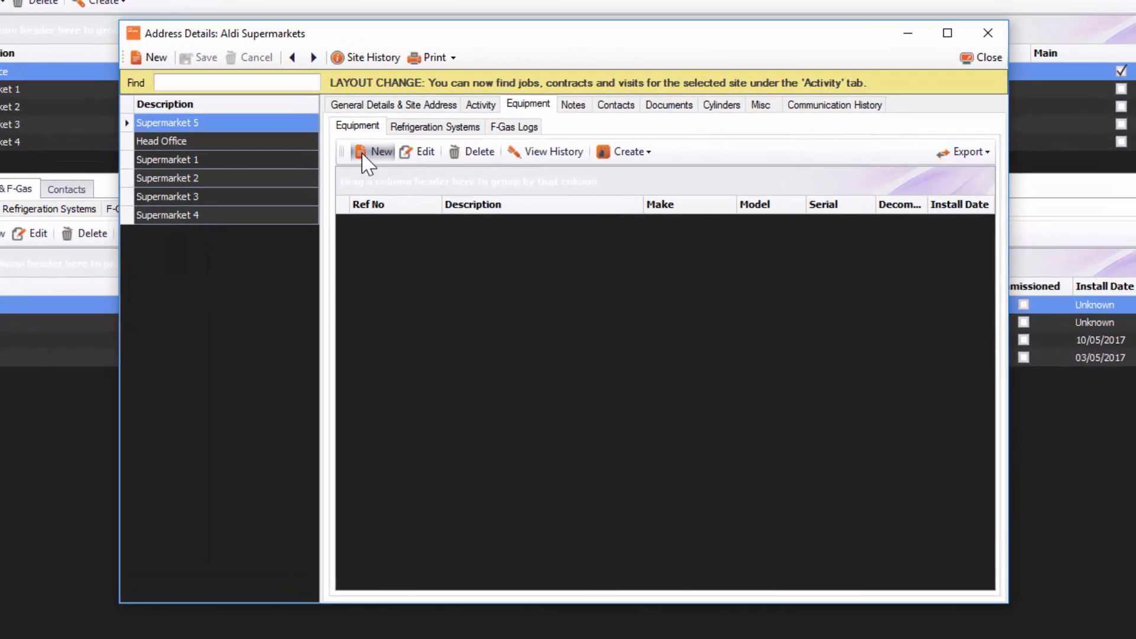
# Add an AC UNIT installed 10/05/2017, make Daiken, plant location Office, with warranty date.
pyautogui.click(380, 152)
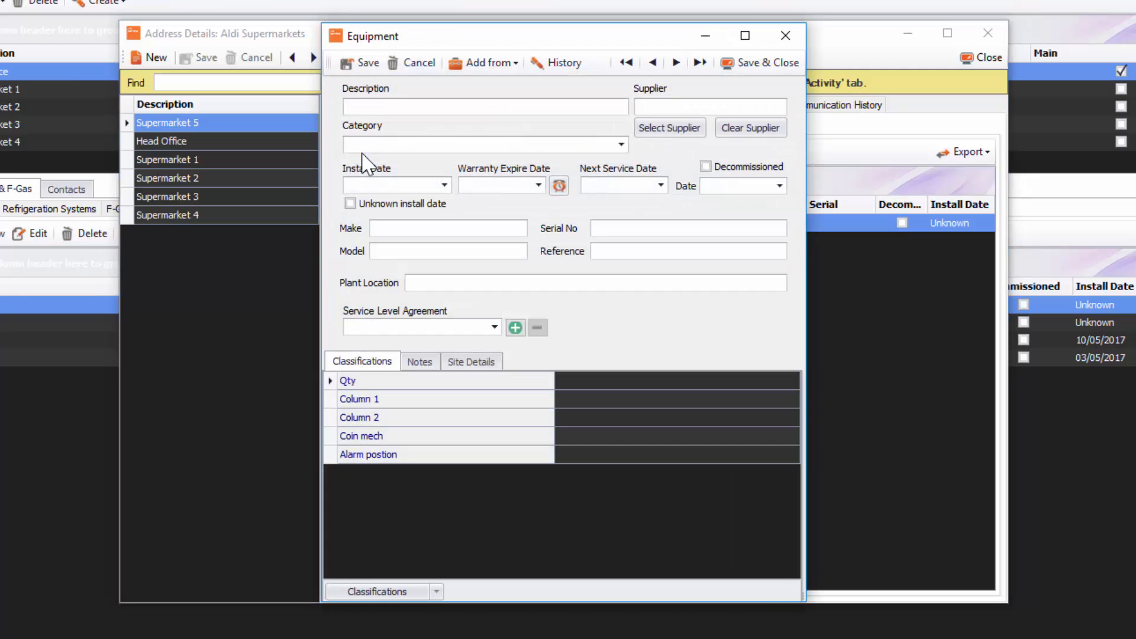
pyautogui.moveTo(385, 122)
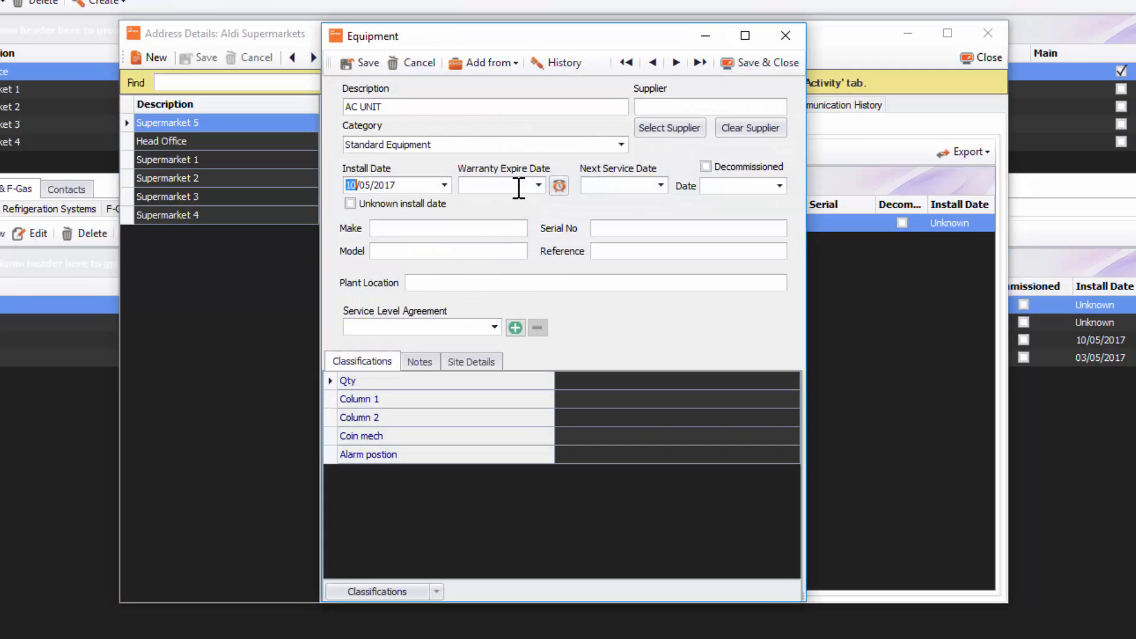
pyautogui.click(538, 185)
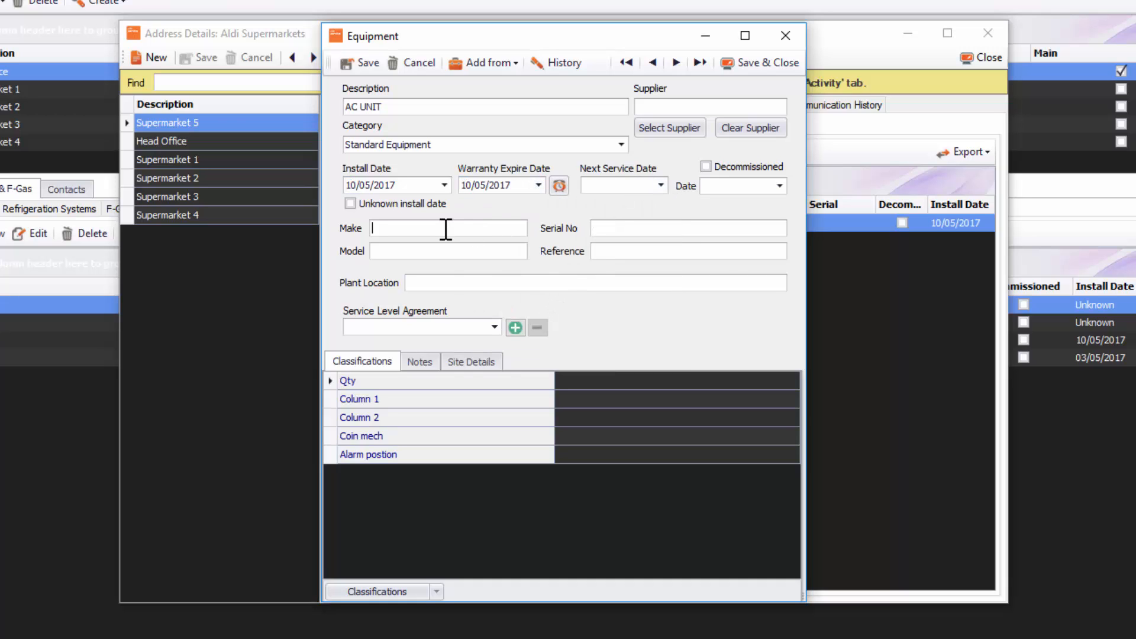
pyautogui.write('Daiken')
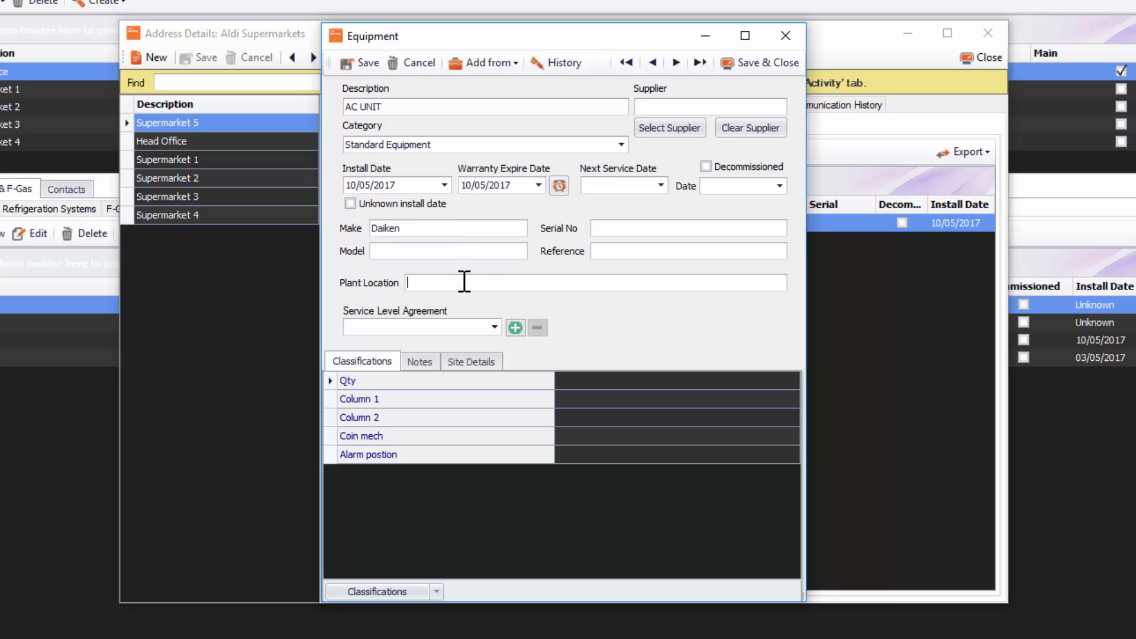
pyautogui.write('O')
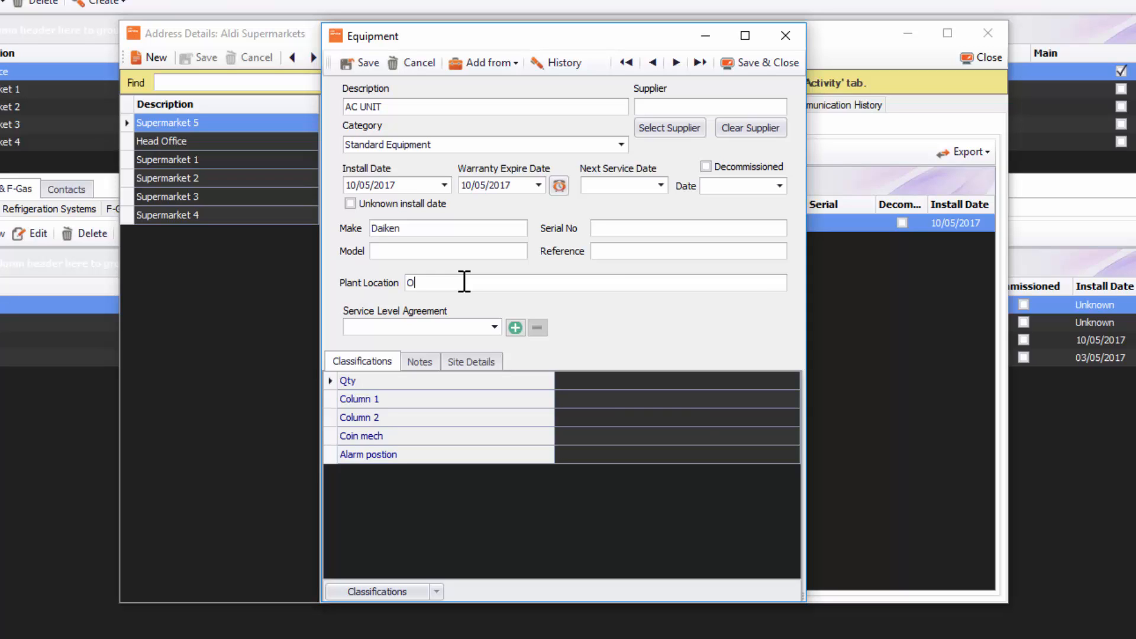
pyautogui.write('ffice')
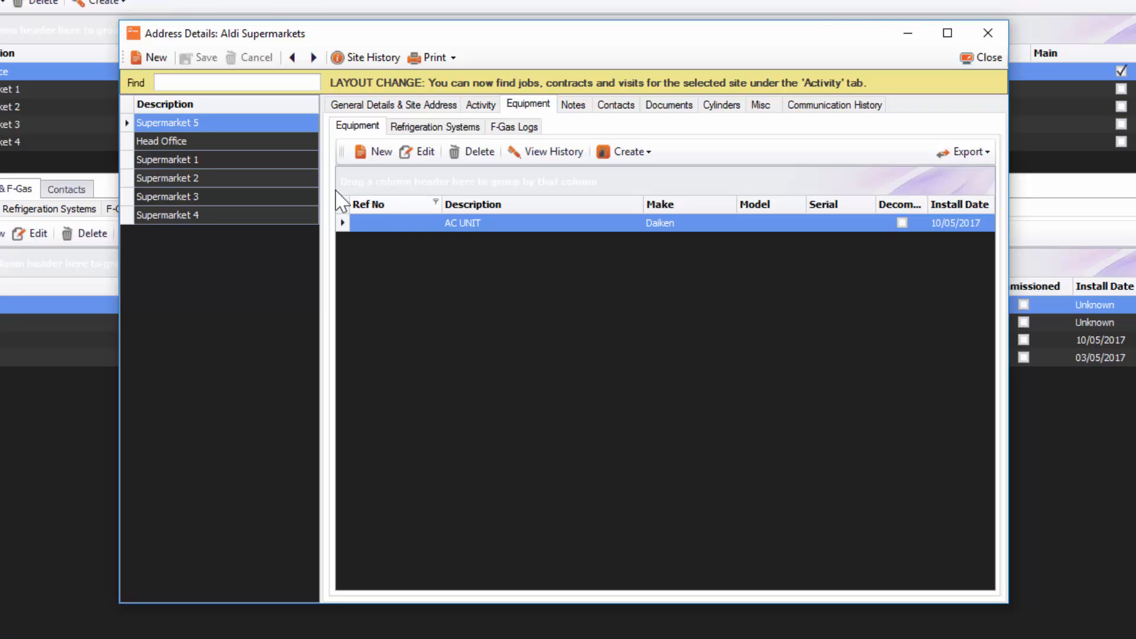
pyautogui.moveTo(183, 175)
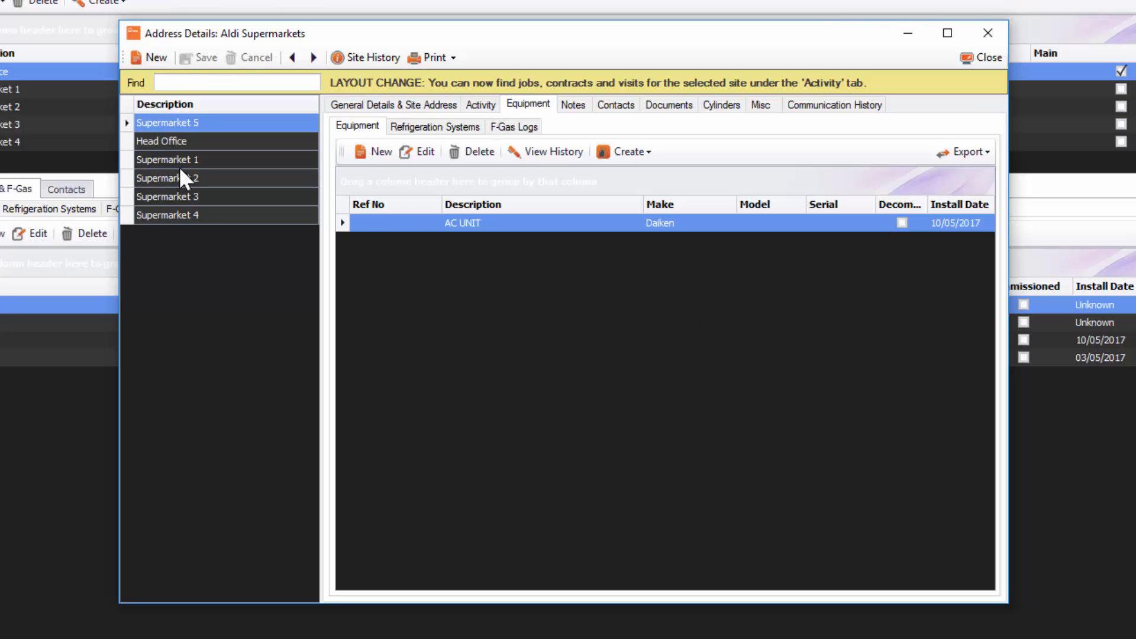
# Review all-dates job history for Head Office's boiler (job 1159) and dishwasher (job 2450).
pyautogui.click(161, 141)
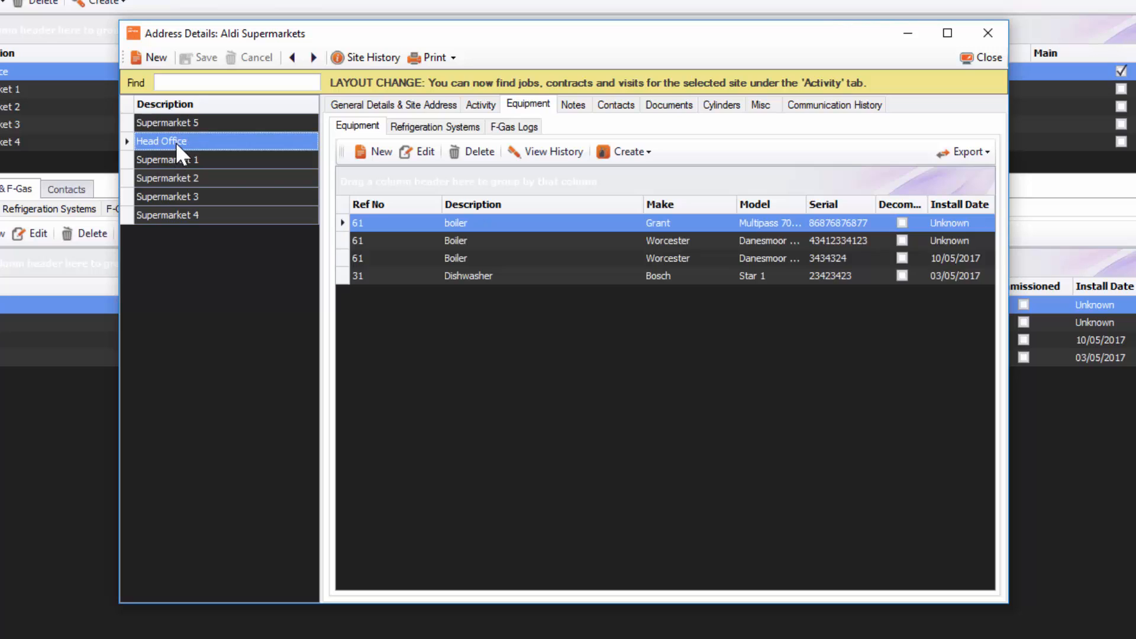
pyautogui.moveTo(446, 240)
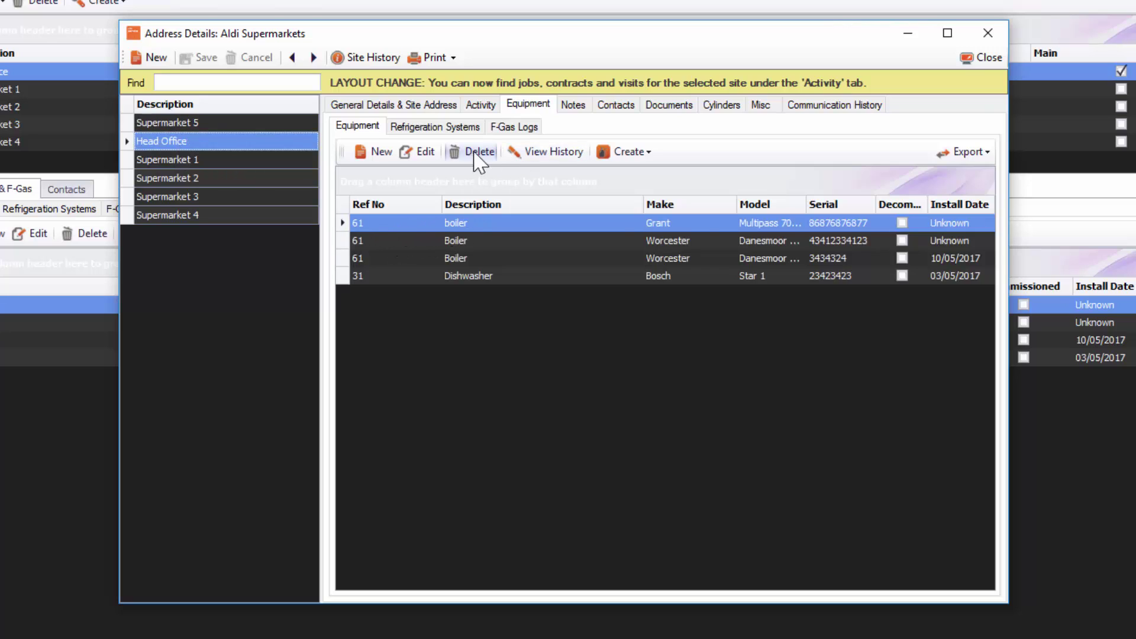
pyautogui.click(554, 152)
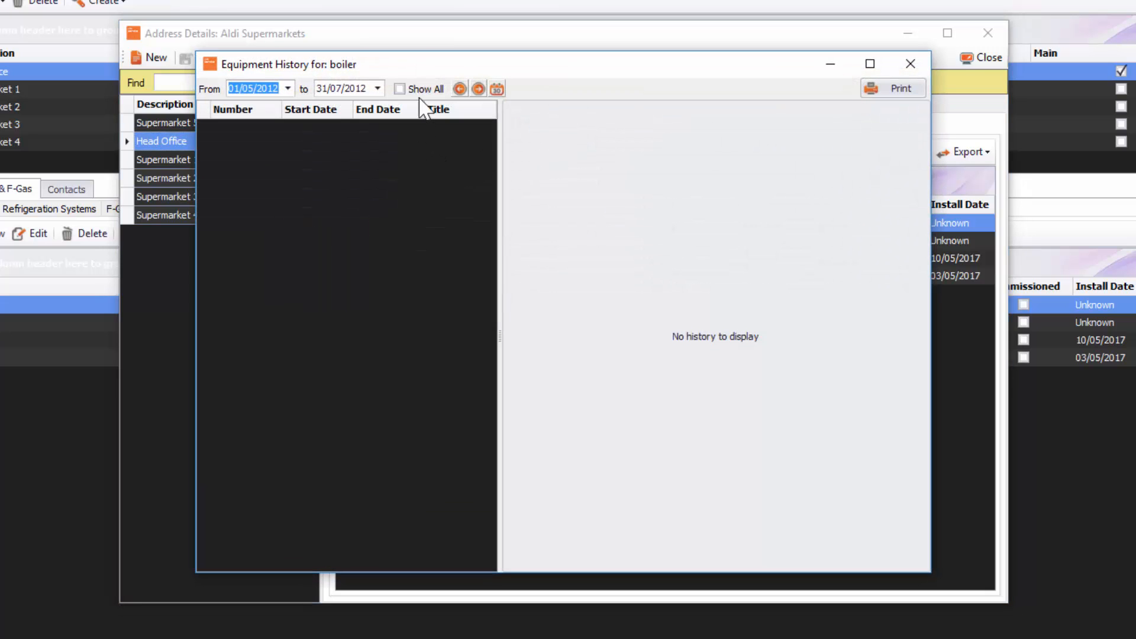
pyautogui.click(400, 89)
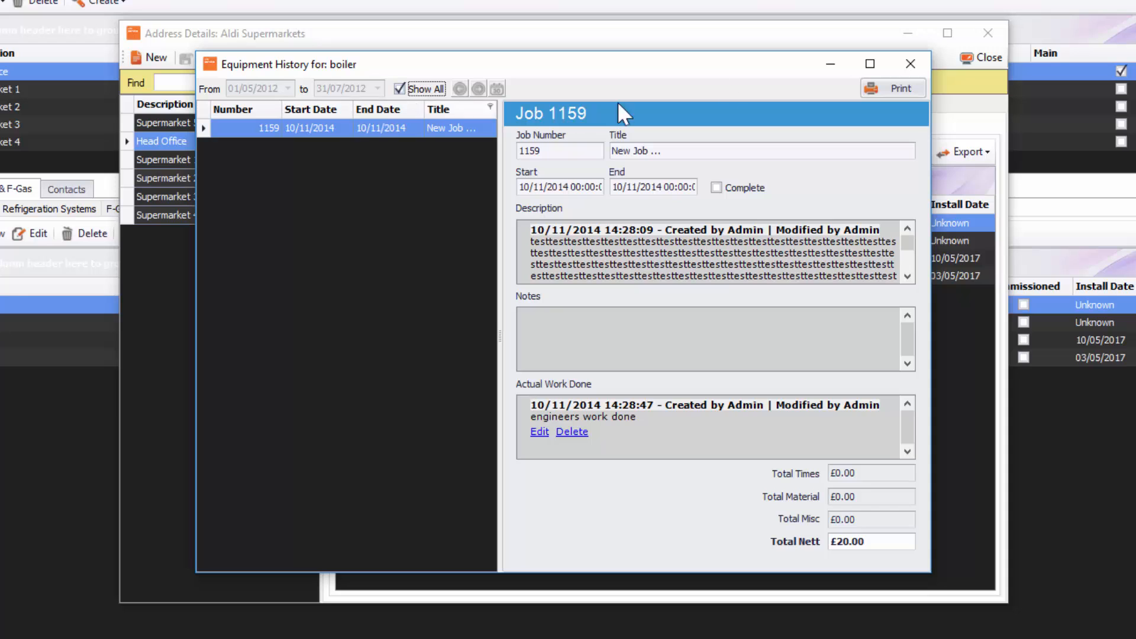
pyautogui.click(911, 64)
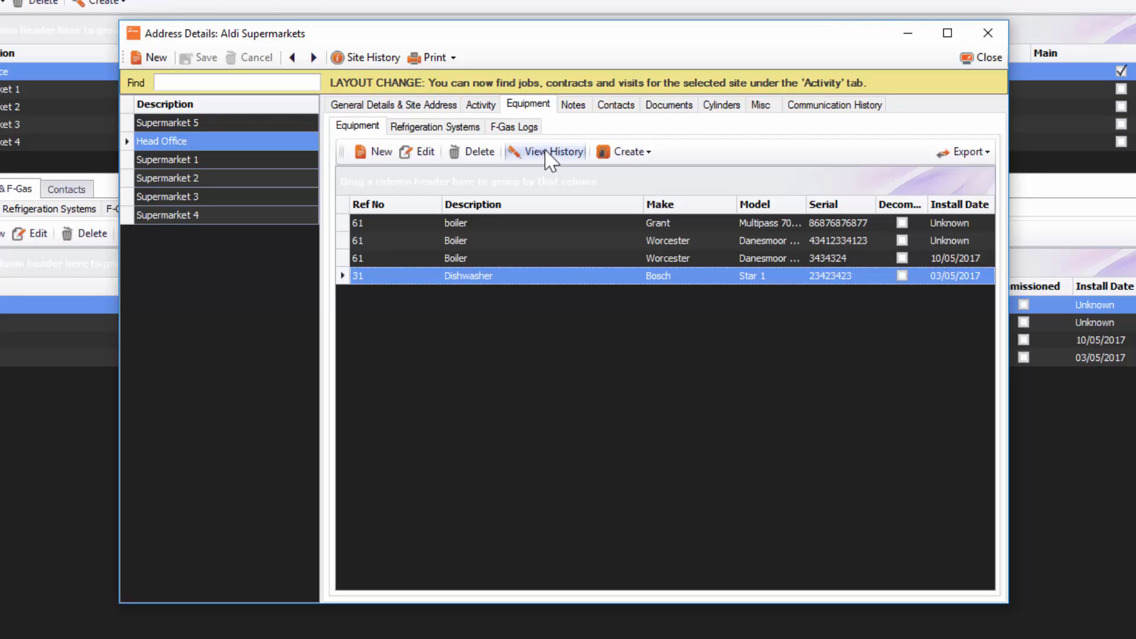
pyautogui.click(553, 152)
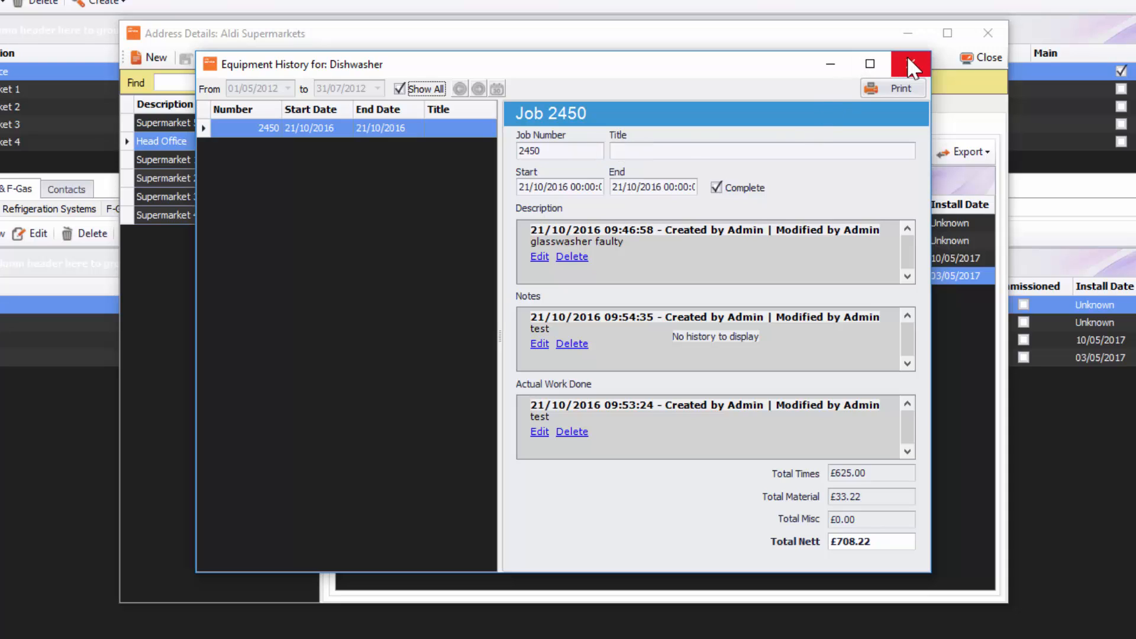
pyautogui.click(910, 65)
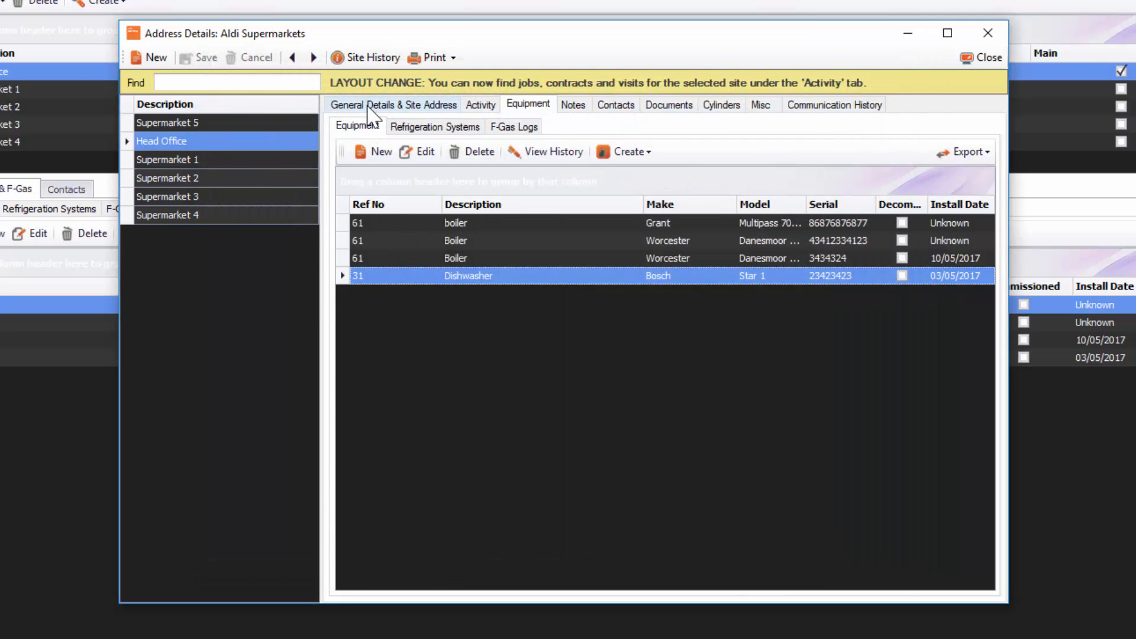
# Open Head Office's site address details, then close them to see its equipment.
pyautogui.click(393, 105)
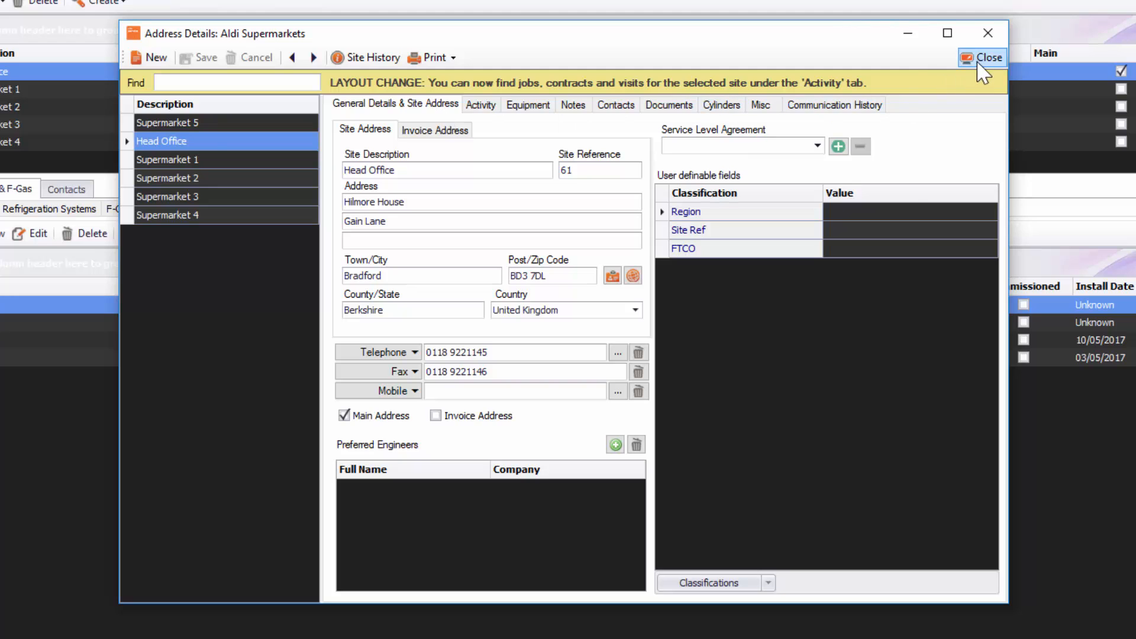
pyautogui.click(983, 58)
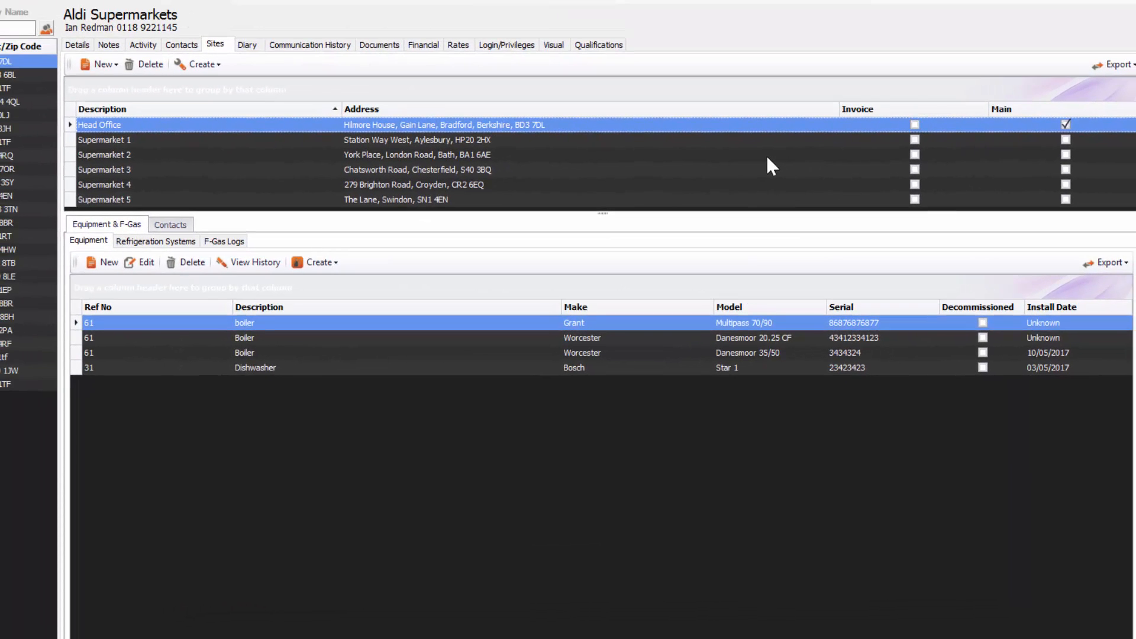
pyautogui.moveTo(148, 328)
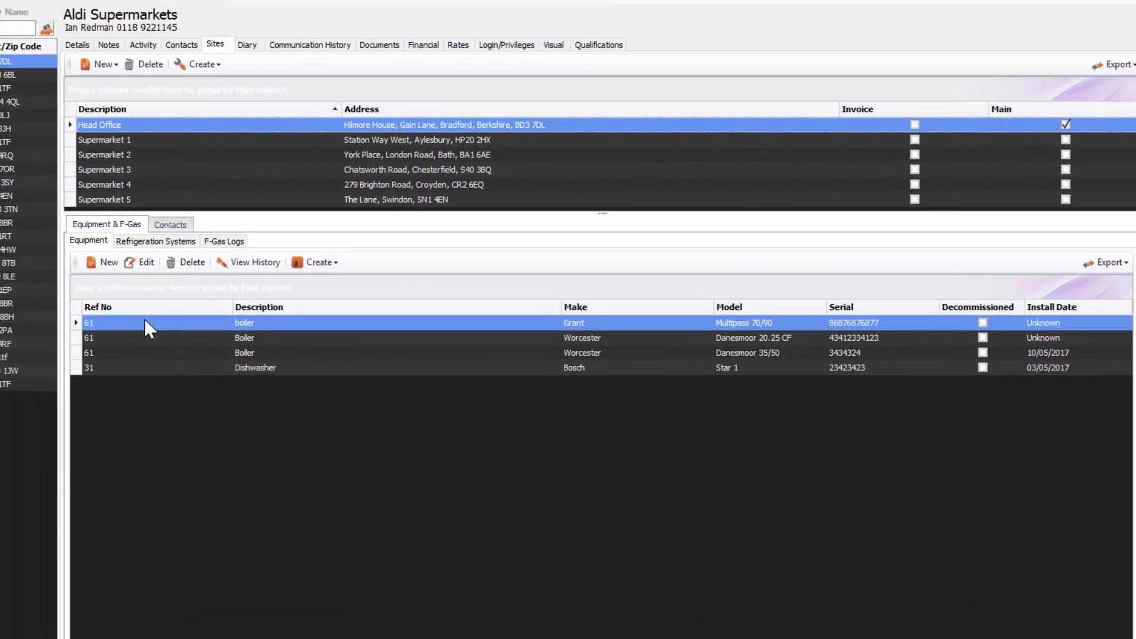
pyautogui.moveTo(77, 259)
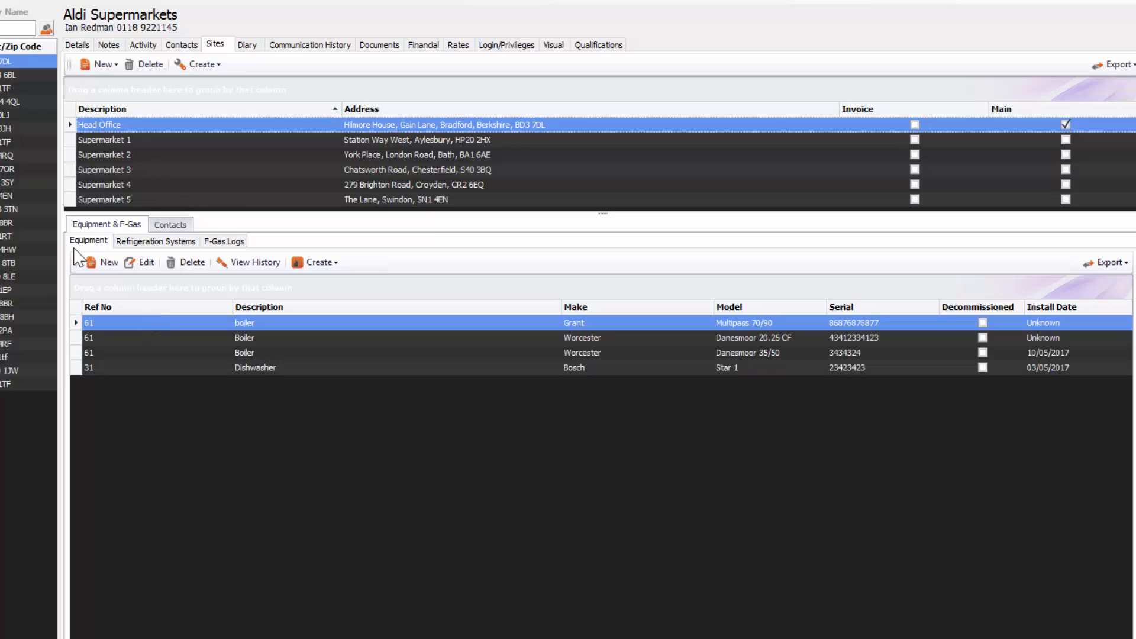
pyautogui.moveTo(100, 267)
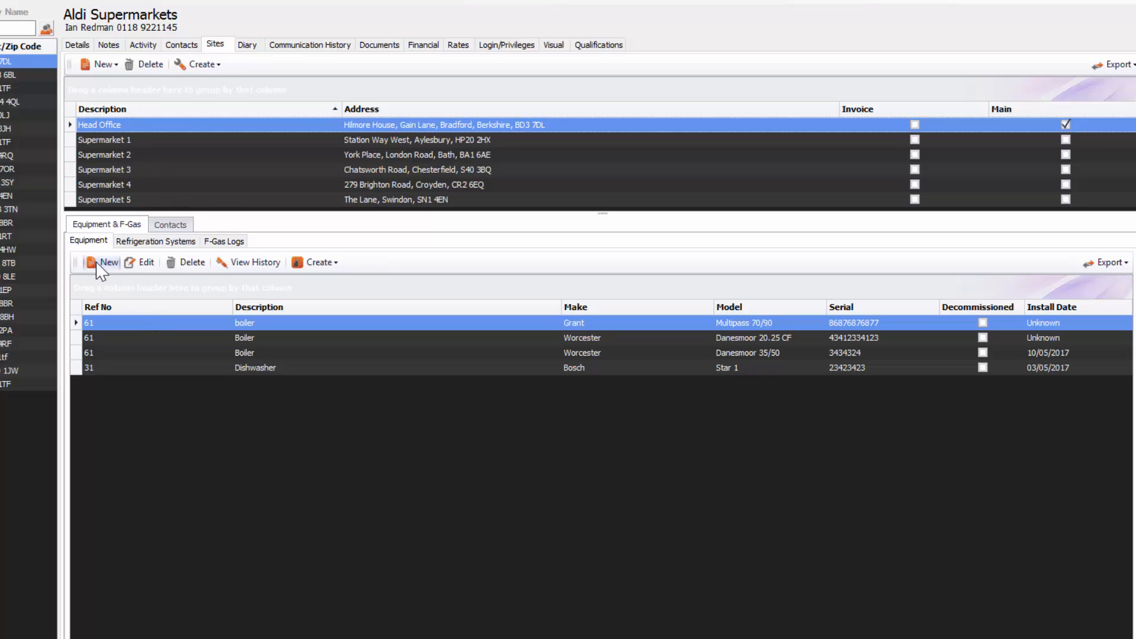
pyautogui.moveTo(116, 153)
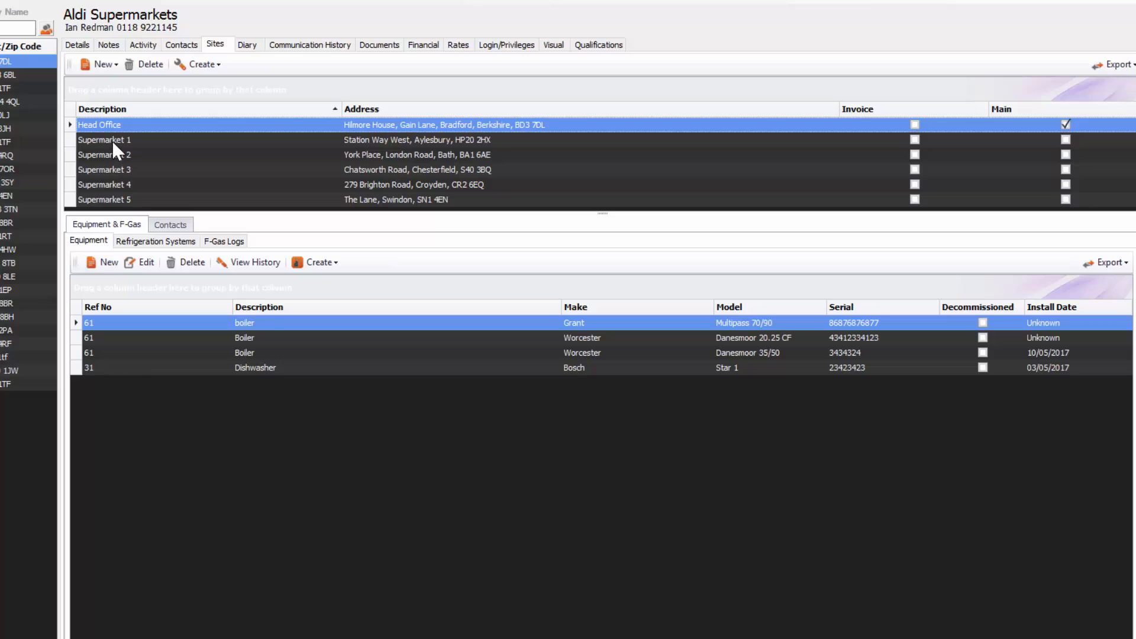
pyautogui.click(171, 224)
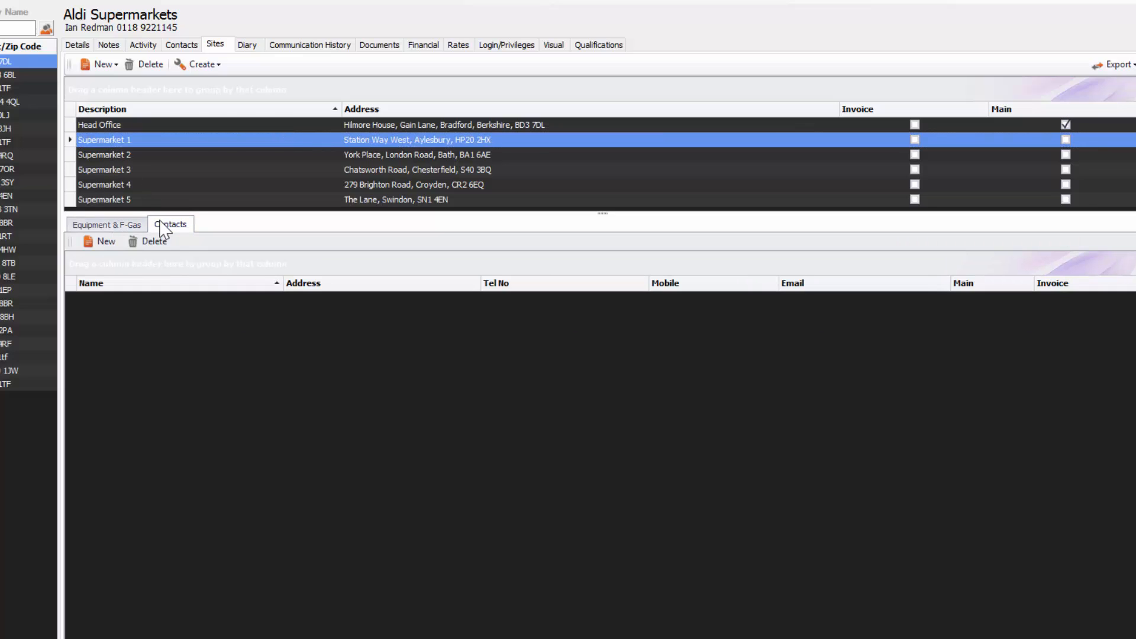
pyautogui.click(99, 125)
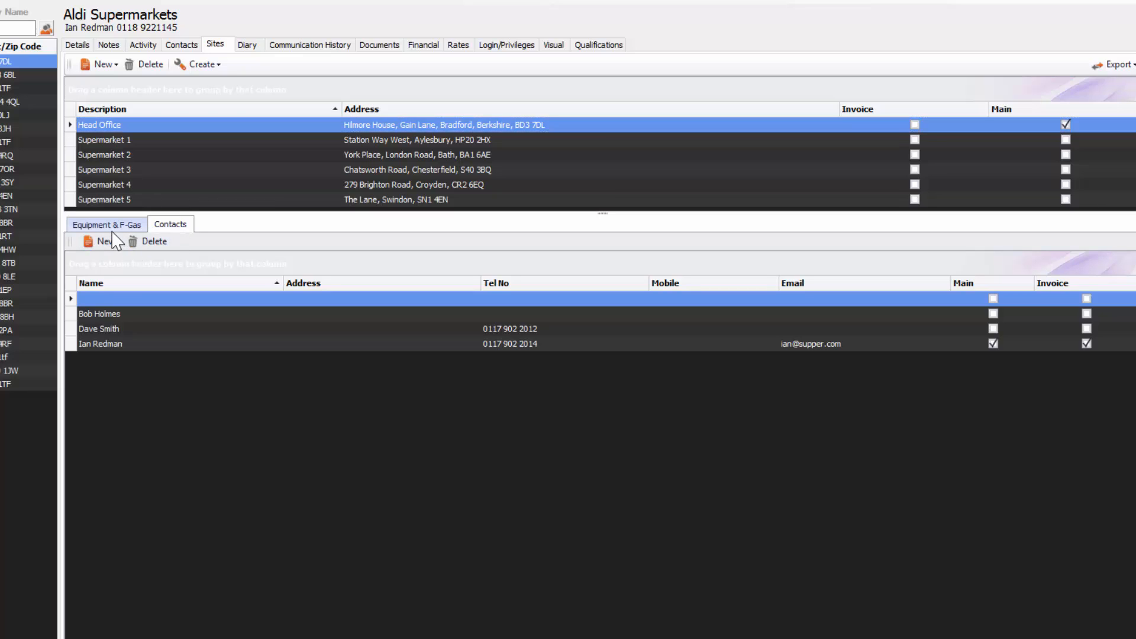
pyautogui.click(105, 200)
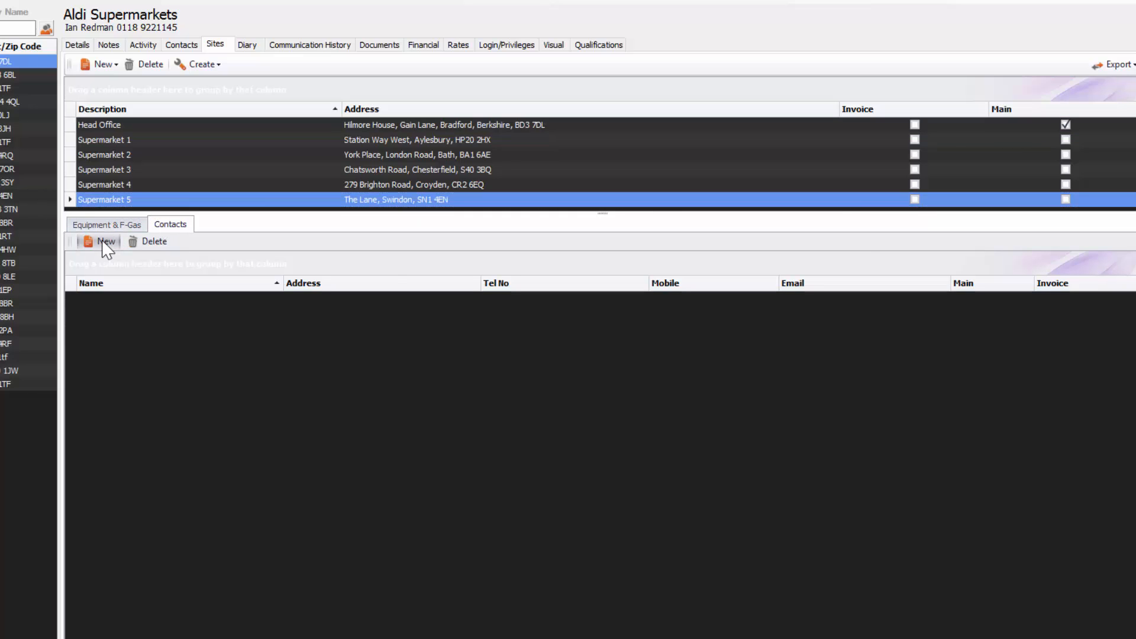
pyautogui.click(101, 242)
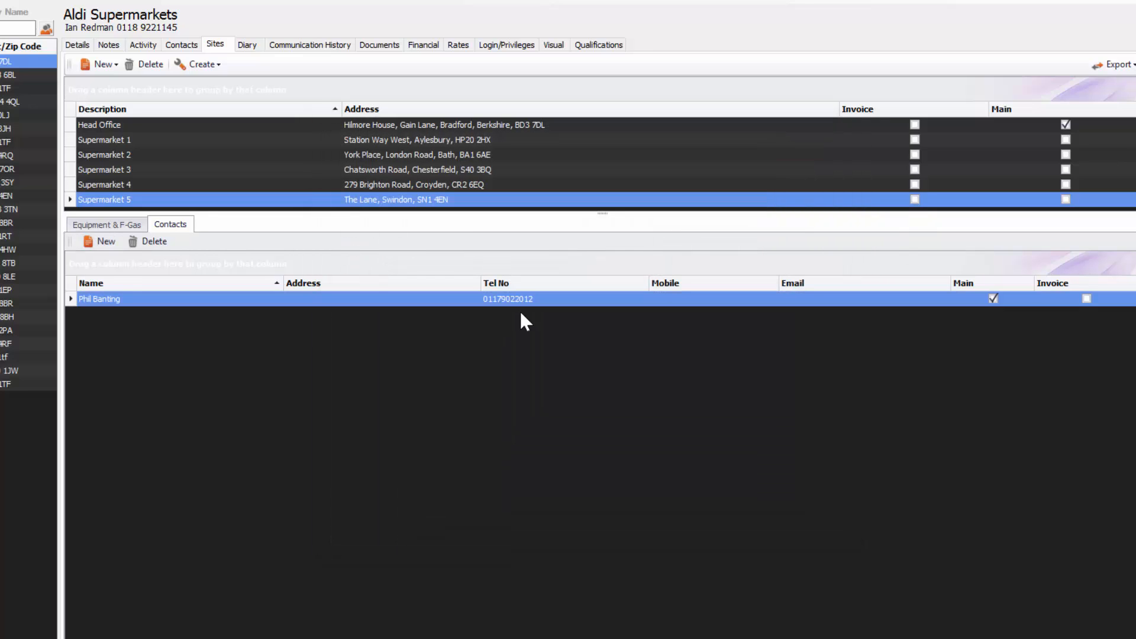
pyautogui.click(106, 224)
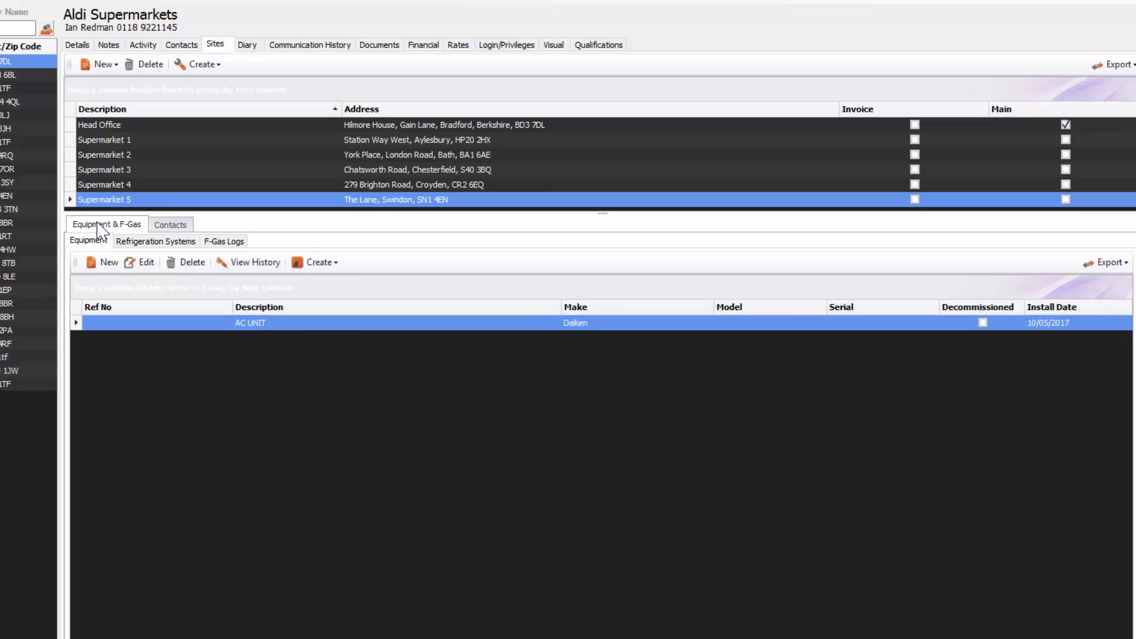
pyautogui.click(99, 125)
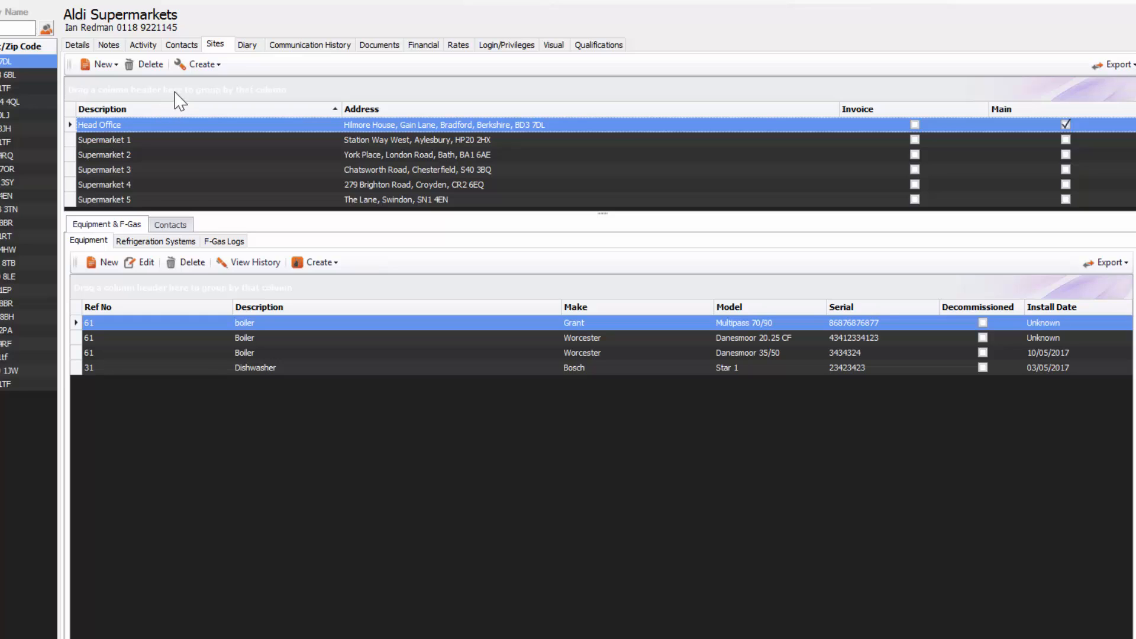
pyautogui.click(198, 64)
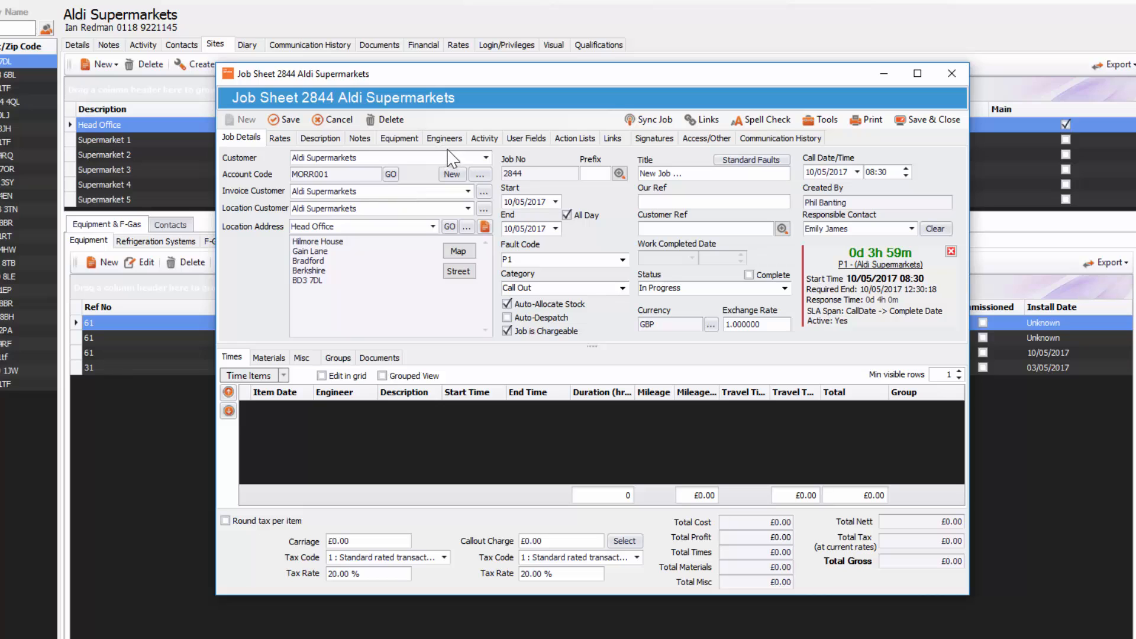
pyautogui.click(399, 138)
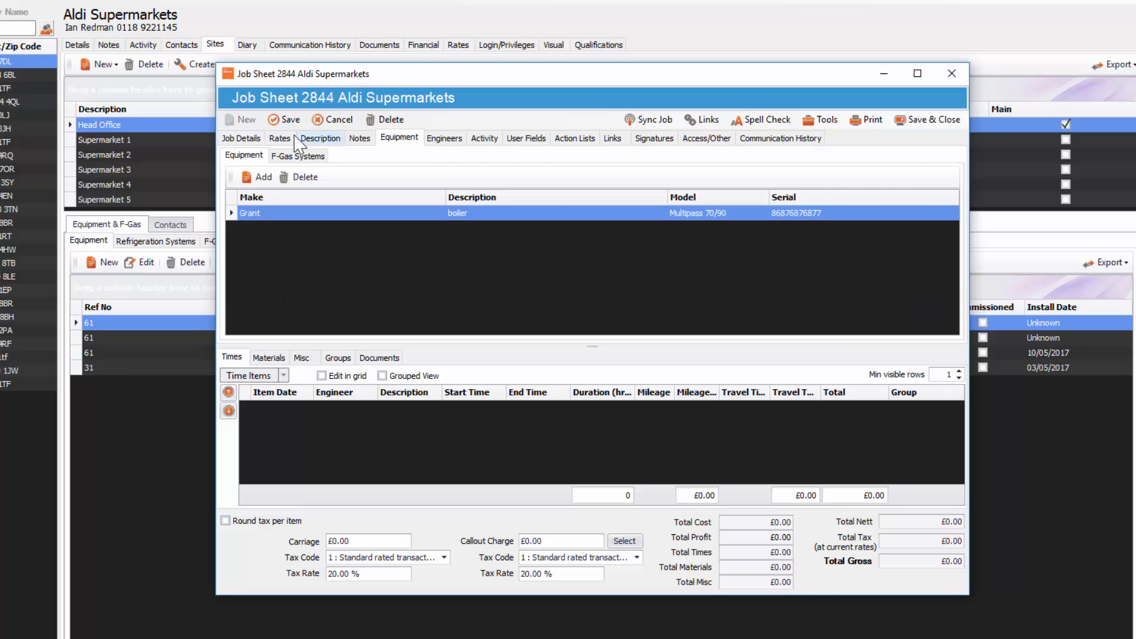
pyautogui.click(320, 138)
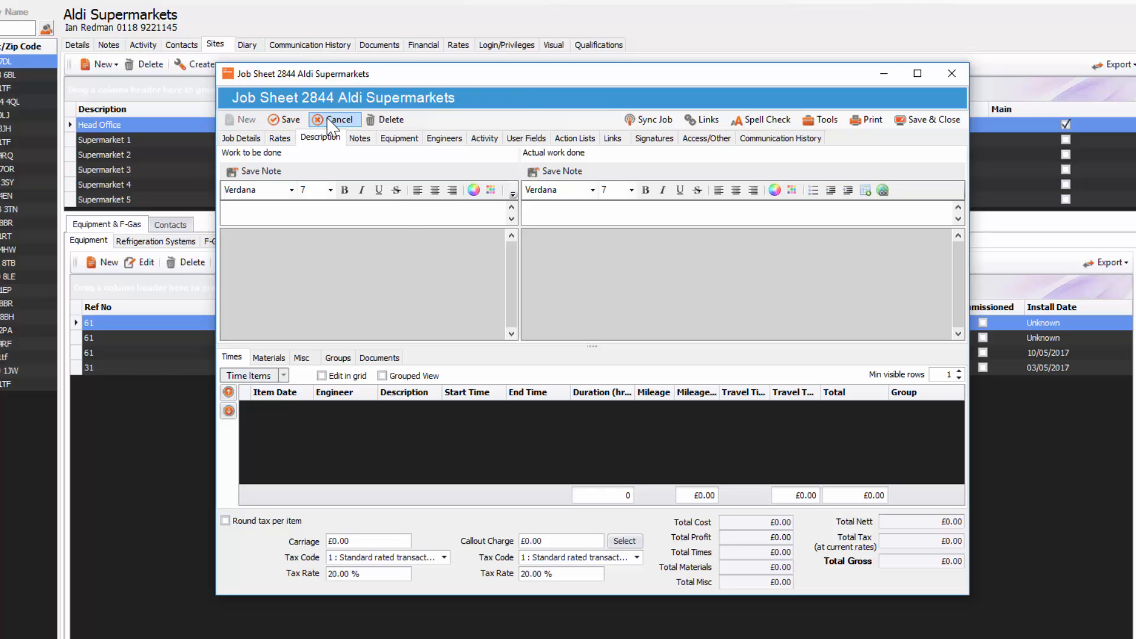
pyautogui.click(332, 119)
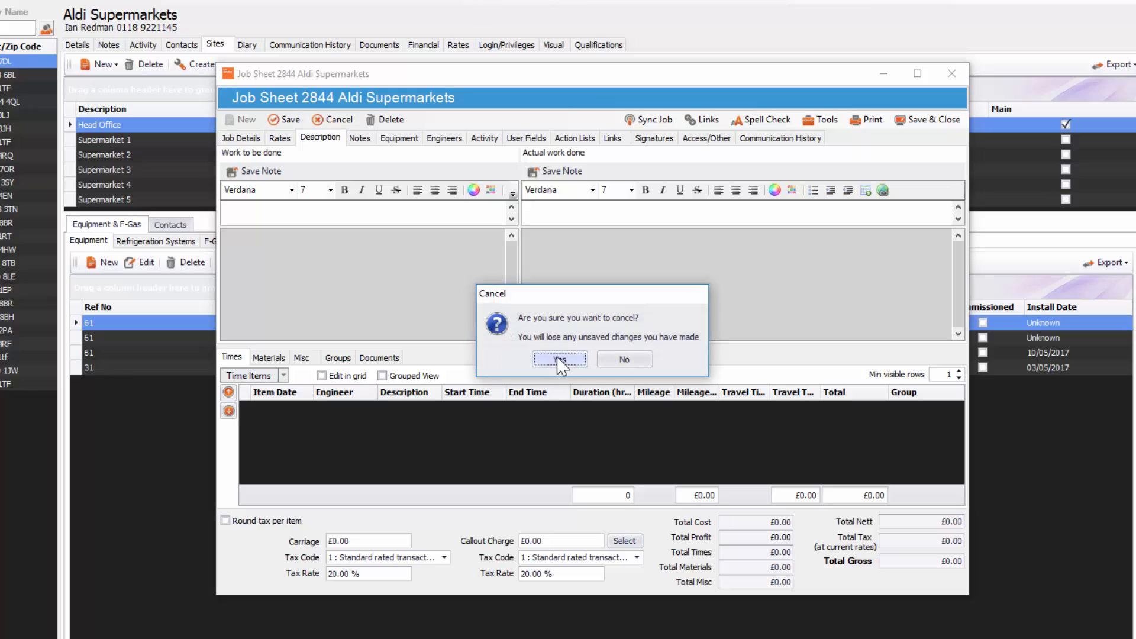
pyautogui.click(560, 359)
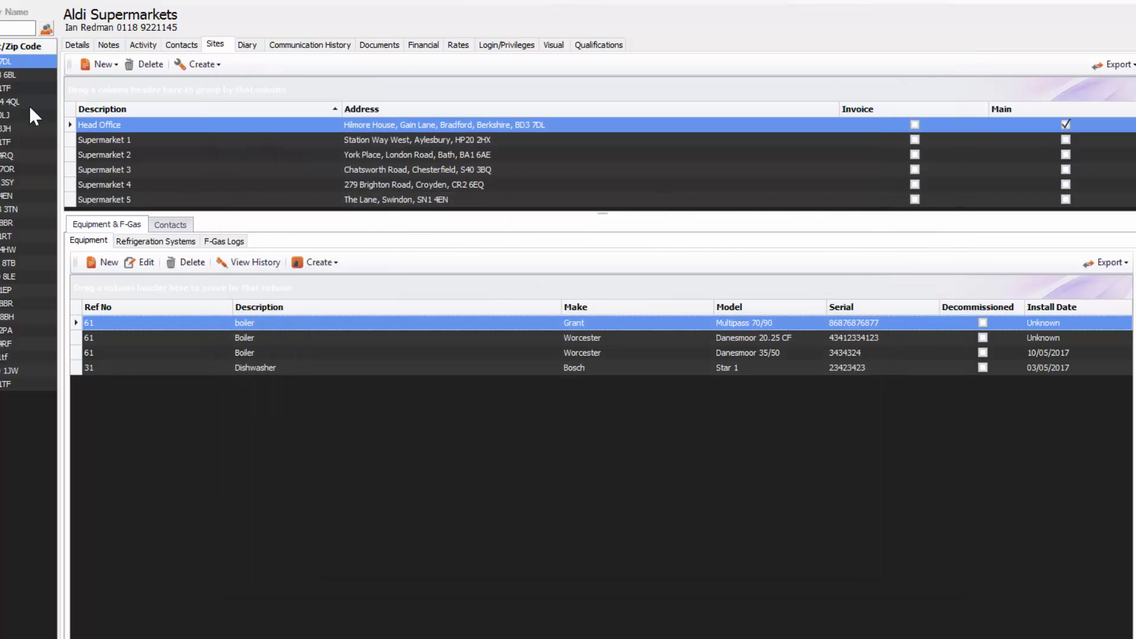
# Bring up the Sites & Equipment List from the Modules menu.
pyautogui.click(161, 30)
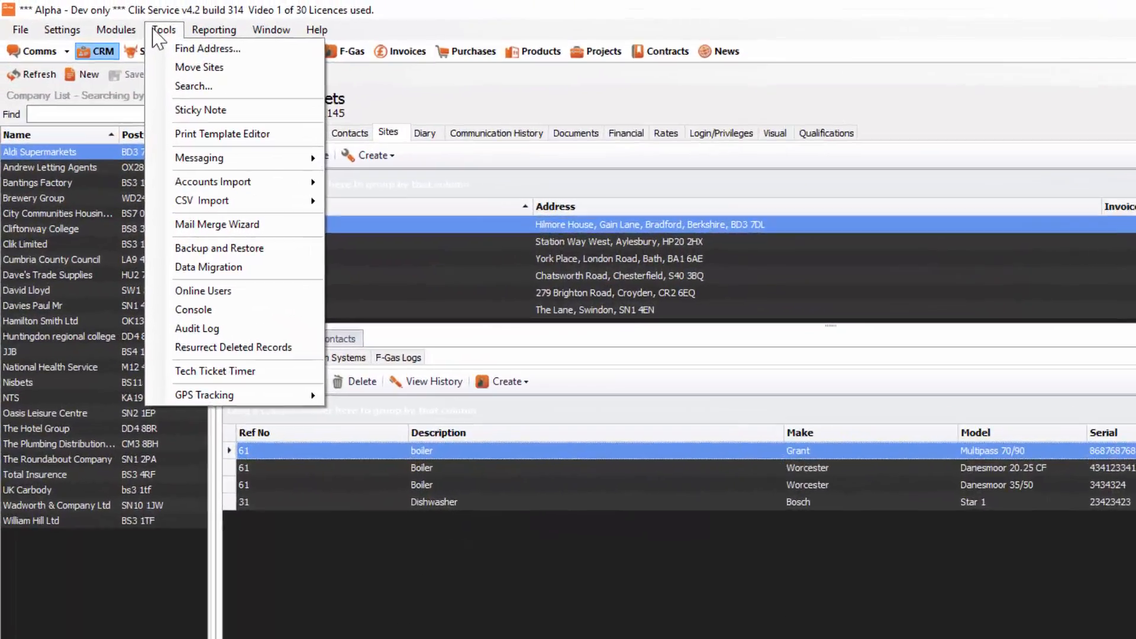
pyautogui.click(135, 35)
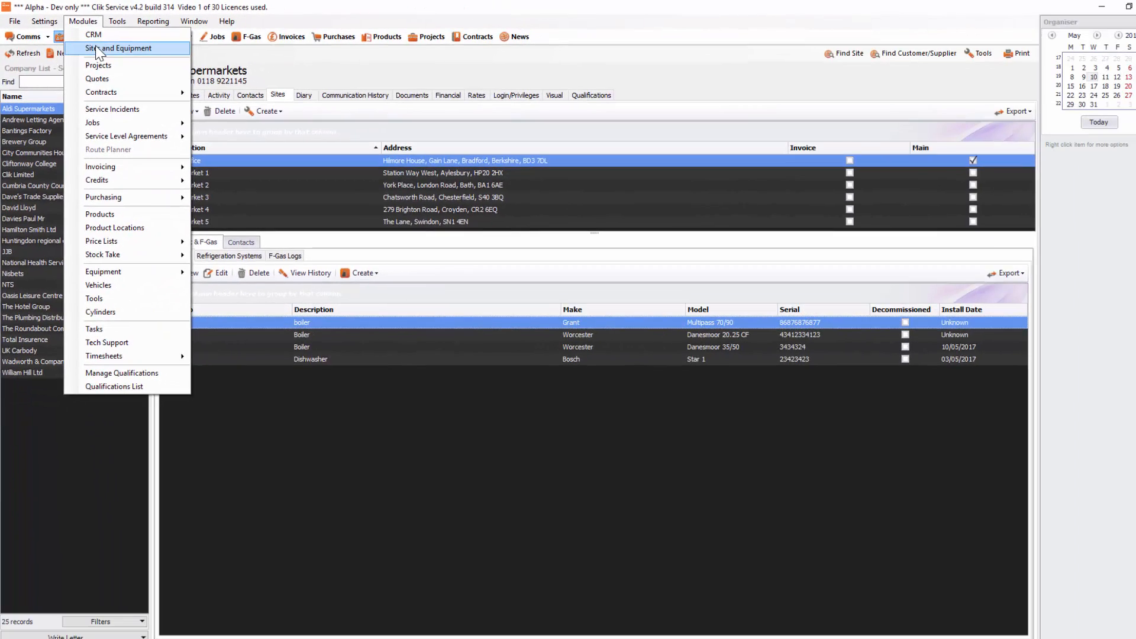
pyautogui.click(122, 48)
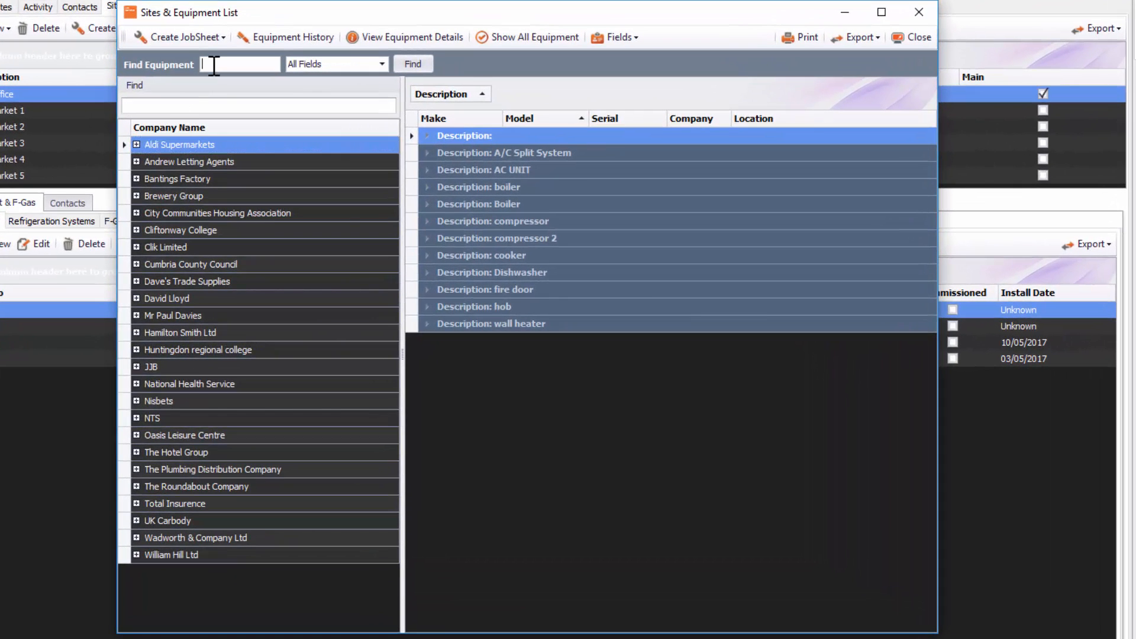
# Find serial 12345, Cumbria County Council's Vaillant boiler, raise a job sheet from it, then close it.
pyautogui.write('12345')
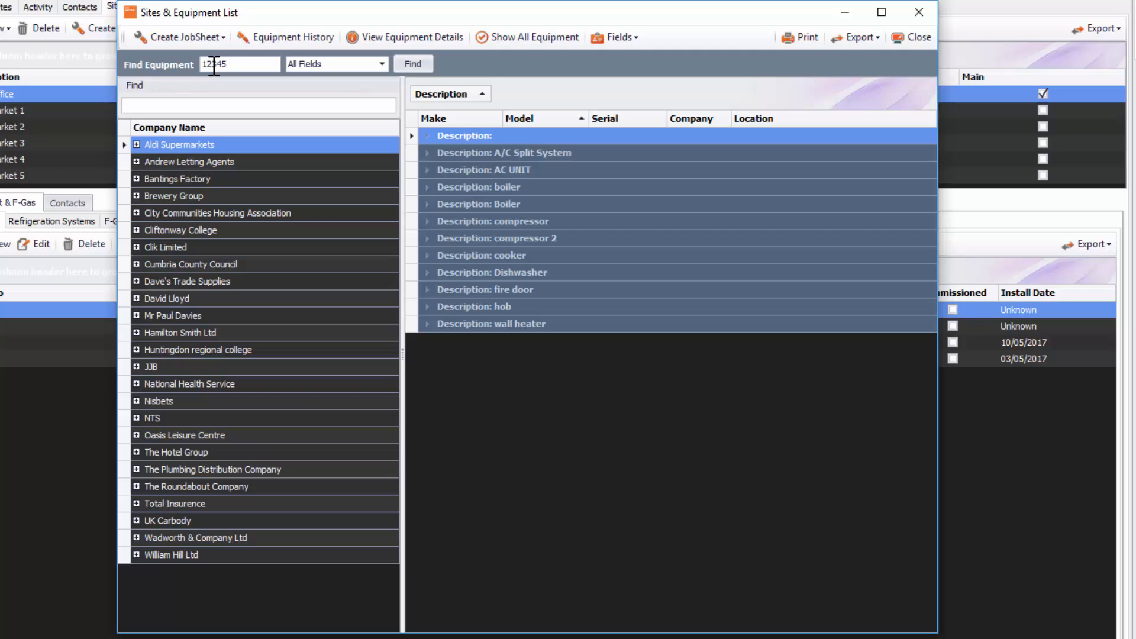
pyautogui.click(413, 64)
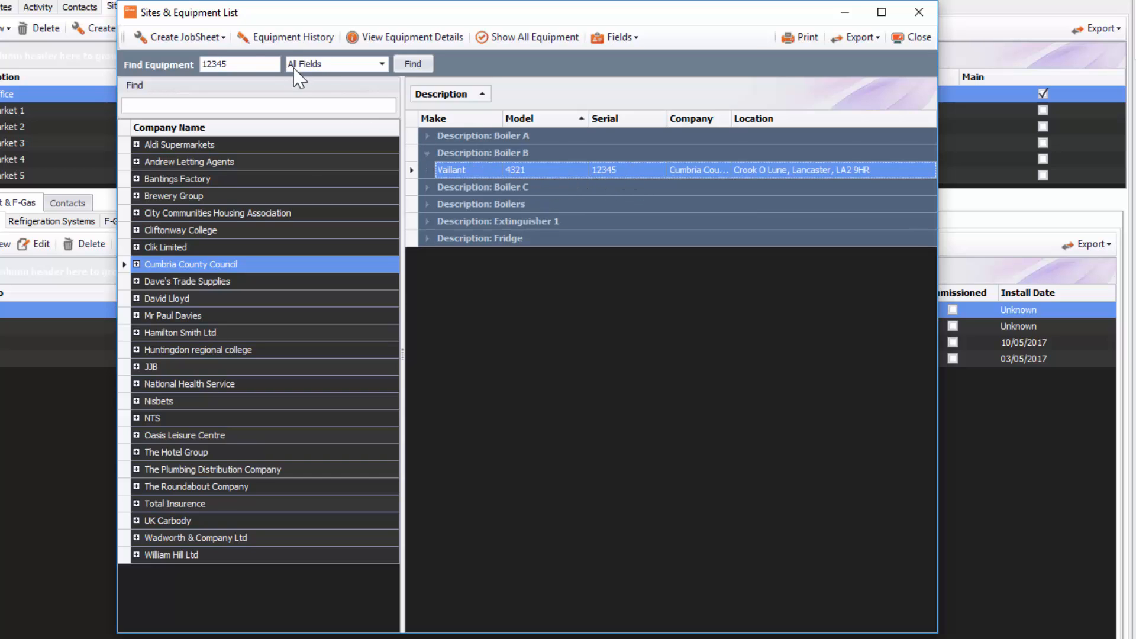
pyautogui.click(183, 37)
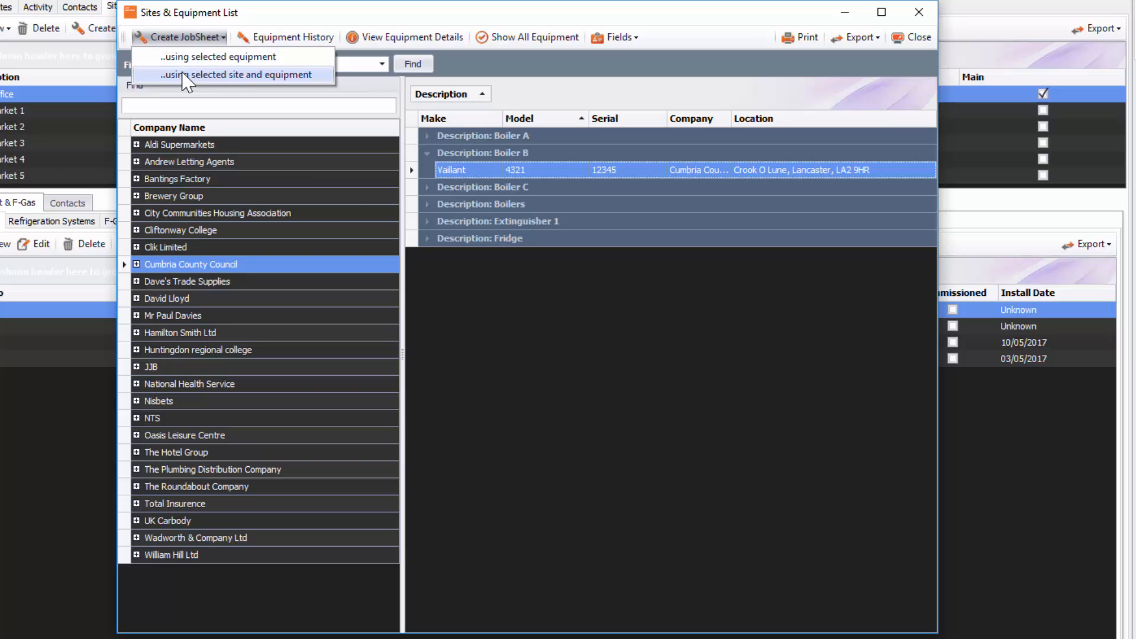
pyautogui.moveTo(190, 77)
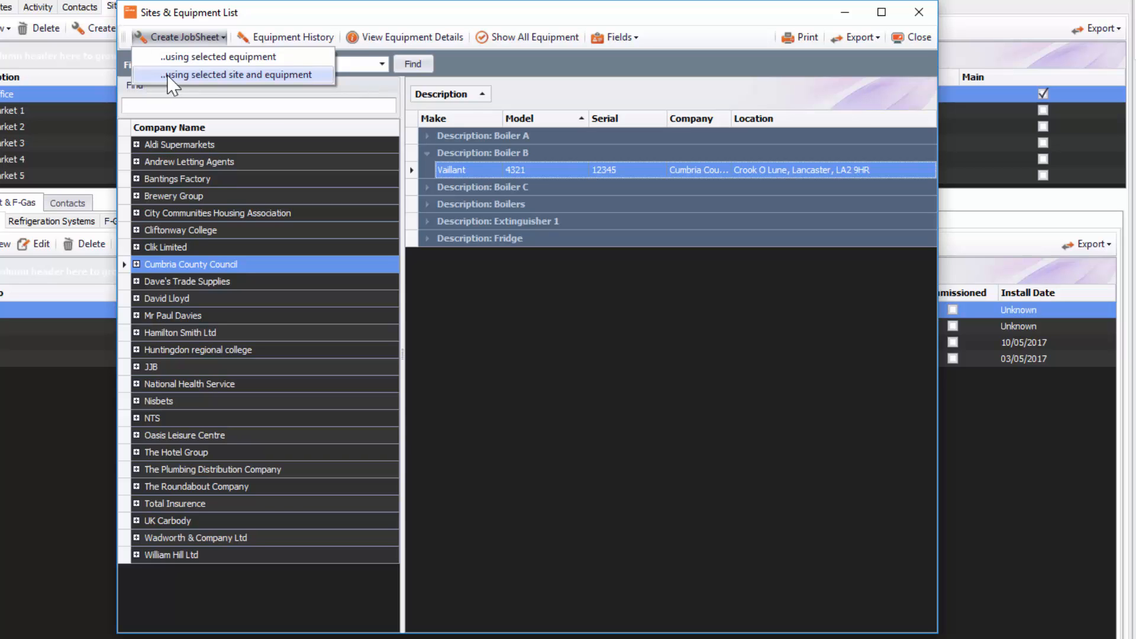
pyautogui.click(223, 74)
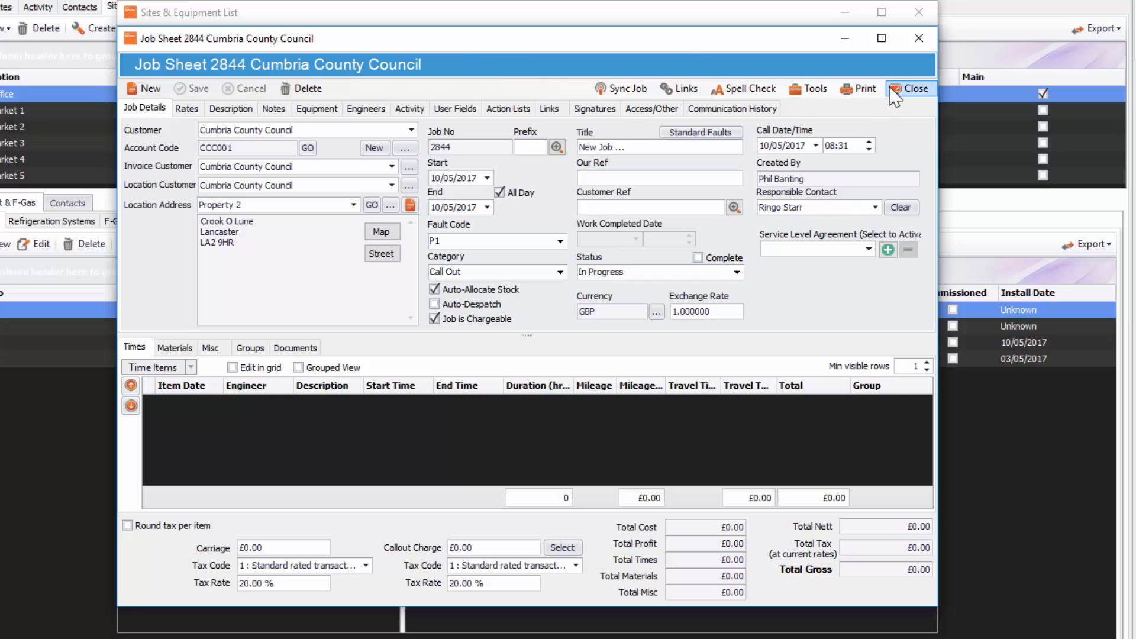
pyautogui.click(910, 88)
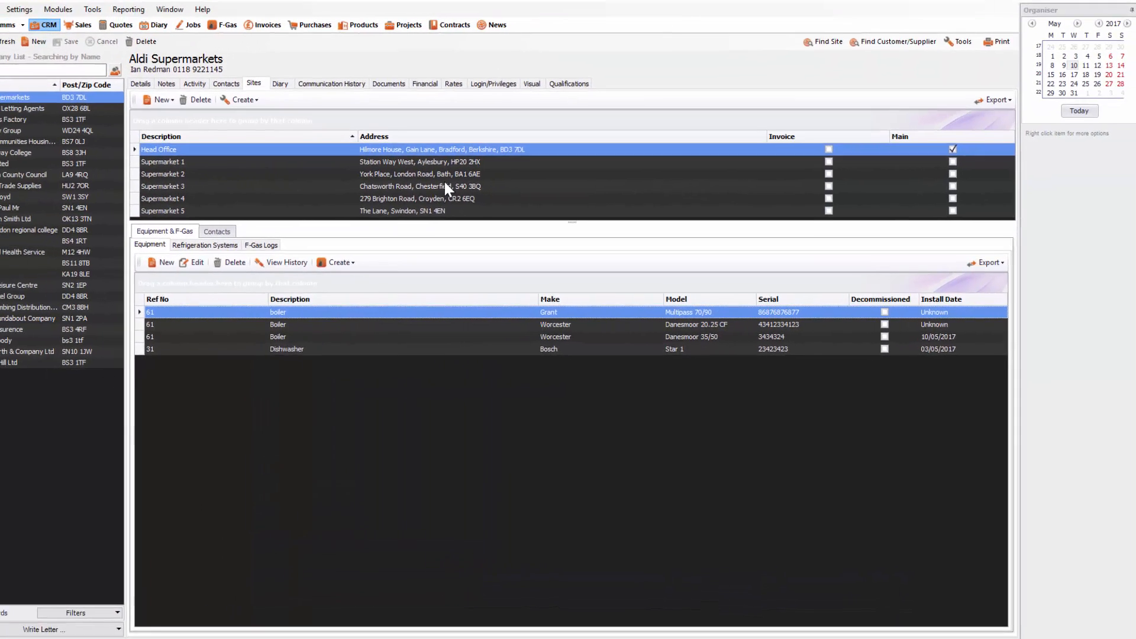